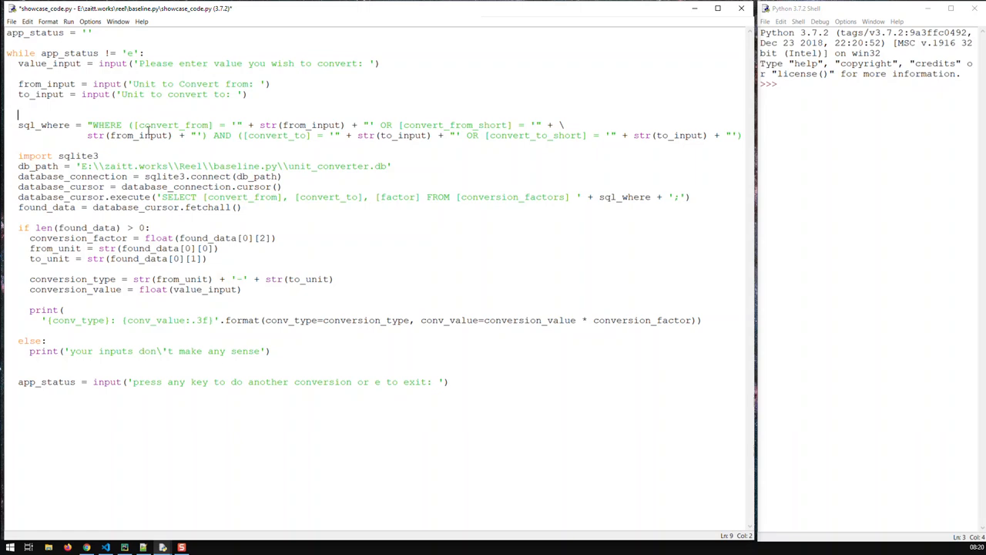
Wrap the query-building, lookup and printing block in triple quotes so it no longer runs.
text(''')
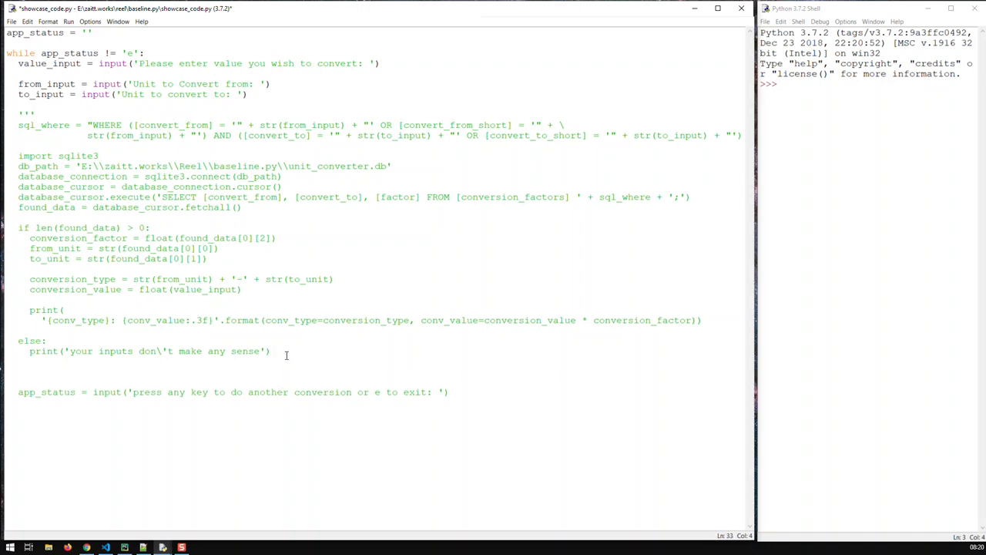
text(''')
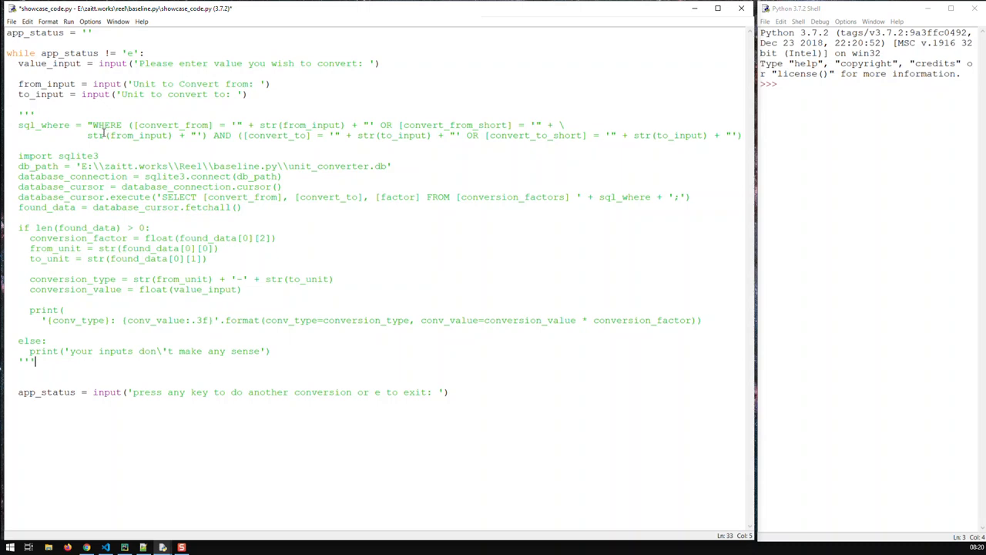
mouse_move(94, 168)
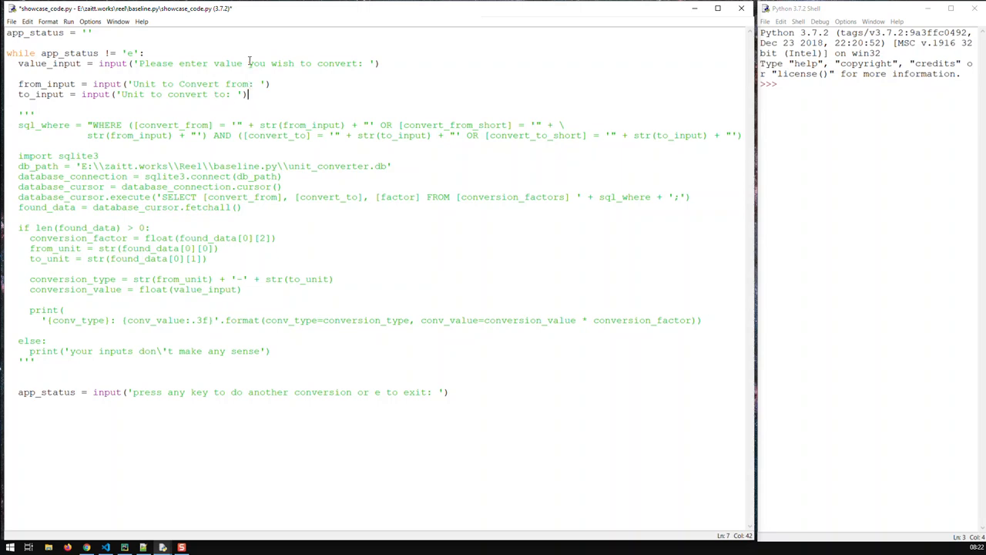
mouse_move(191, 395)
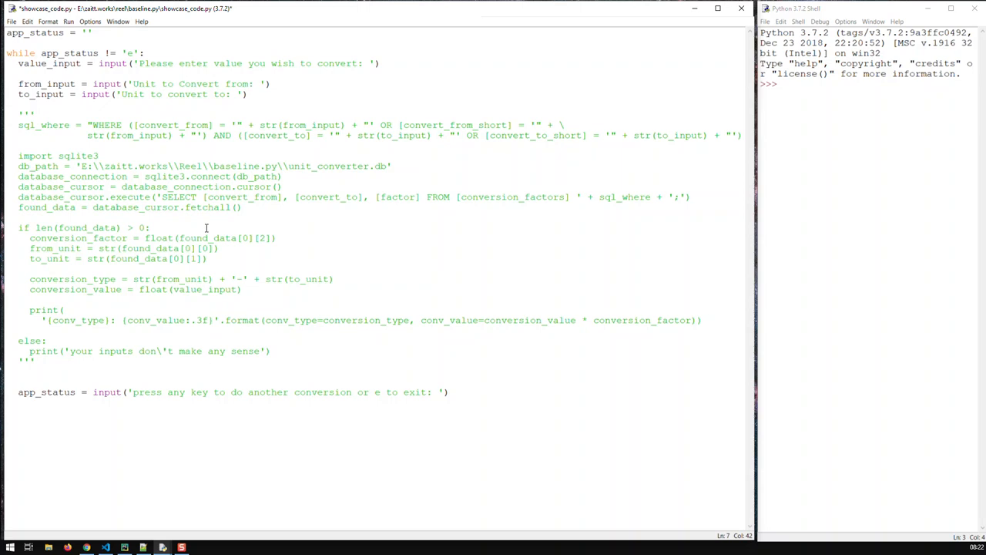
click(248, 94)
text(return output_sum)
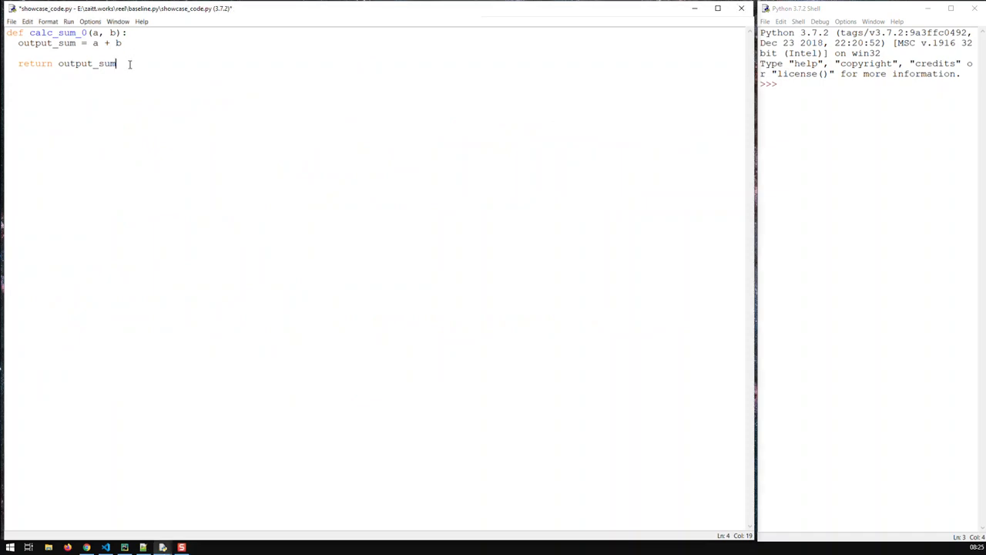
mouse_move(142, 80)
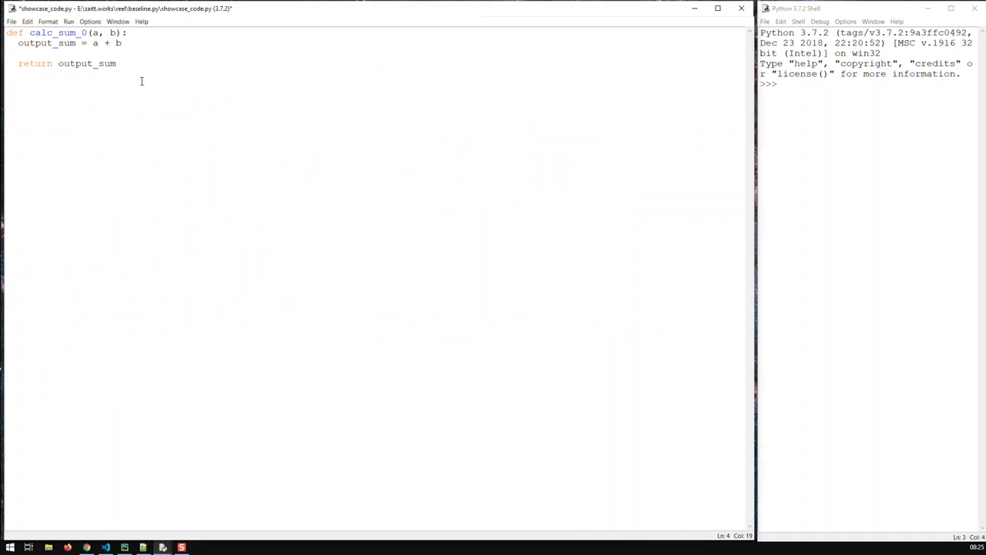
mouse_move(77, 87)
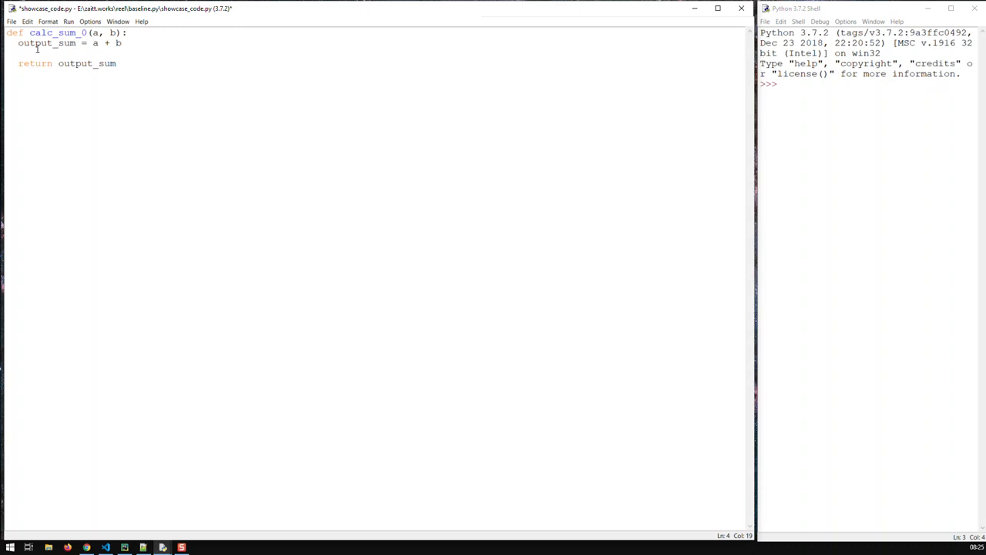
click(117, 63)
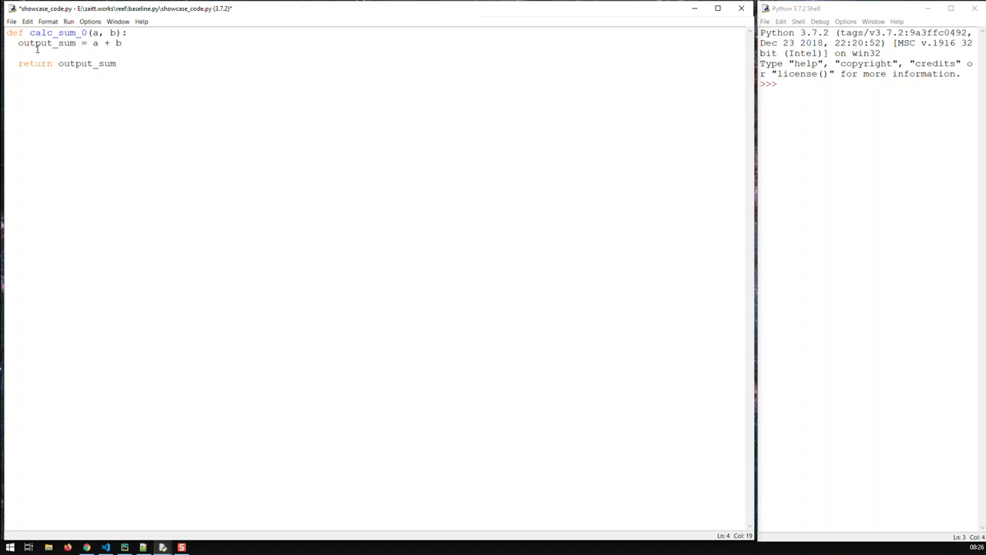
click(117, 63)
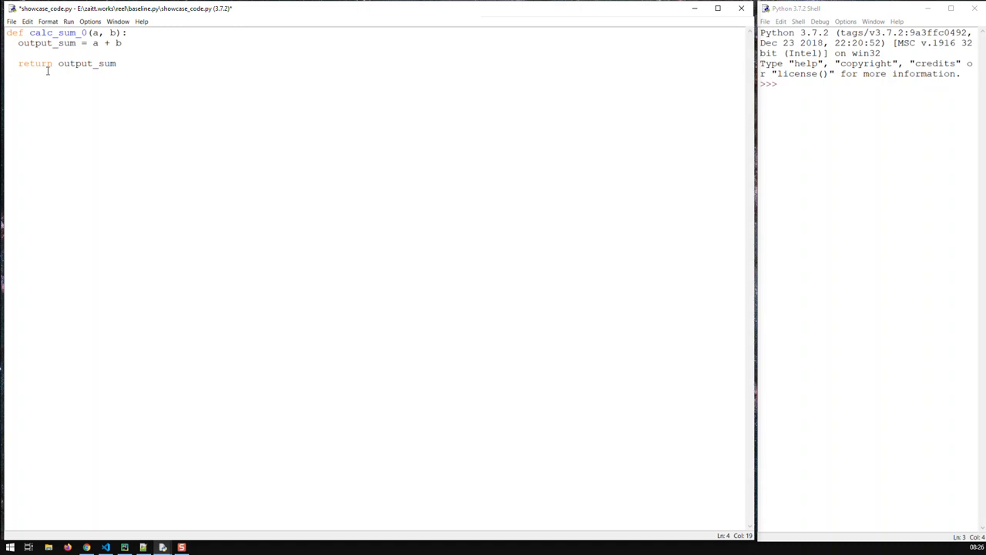
click(117, 63)
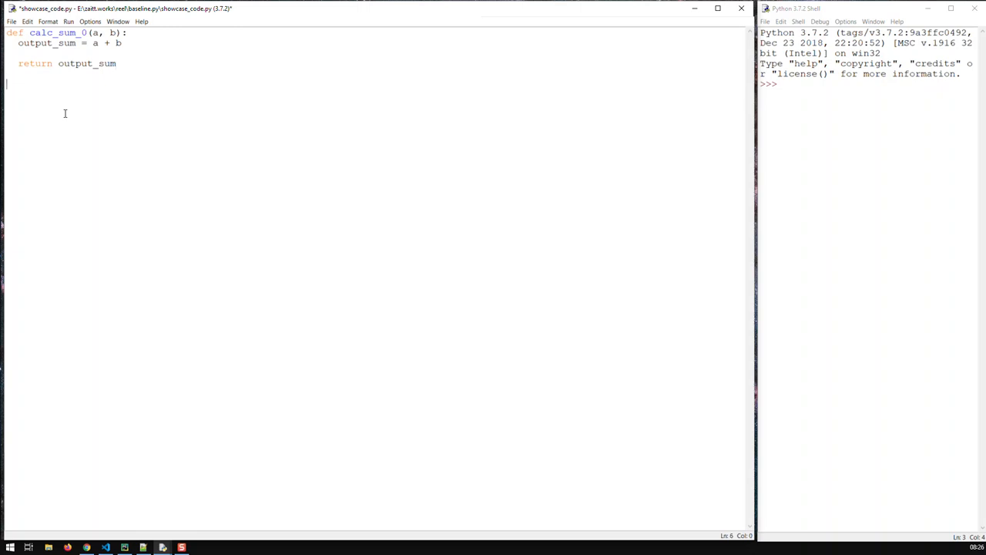
Add abc = calc_sum_0(17, 5) and print(abc), then run to get 22 in the shell.
text(a)
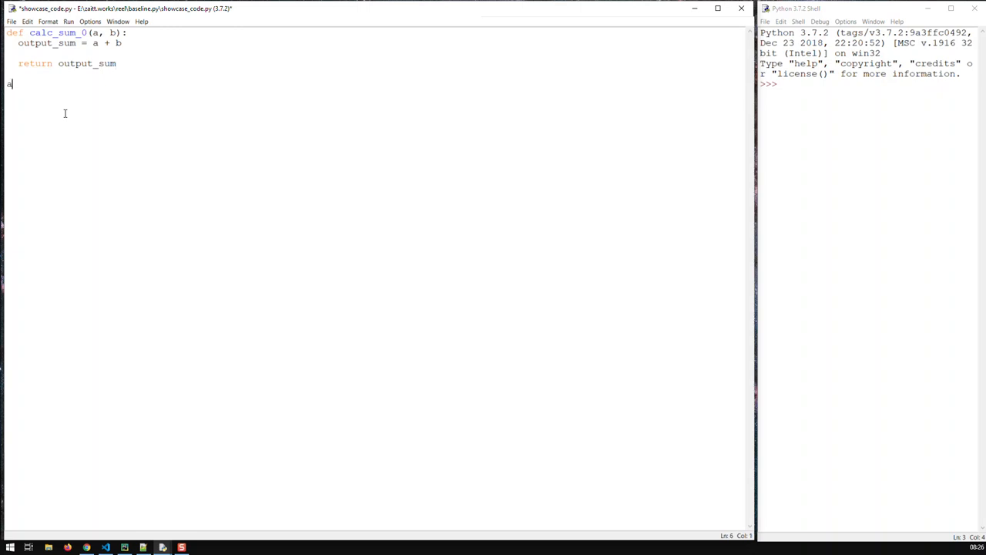
text(bc =)
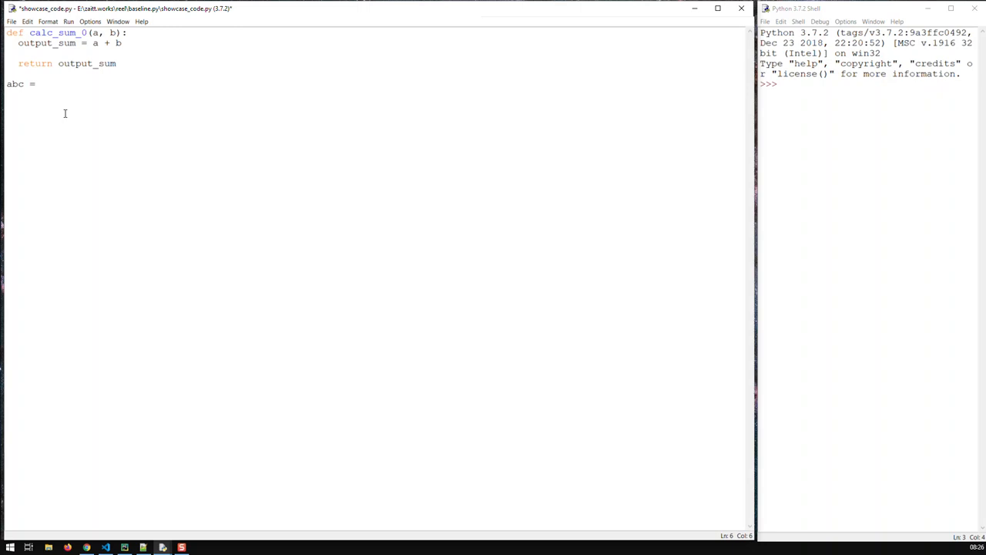
text(calc_)
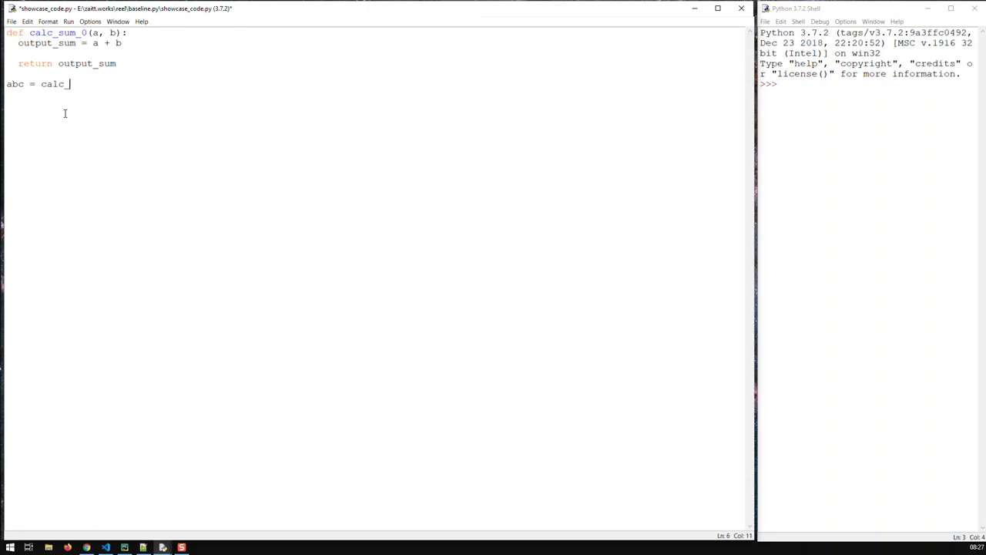
text(sum_)
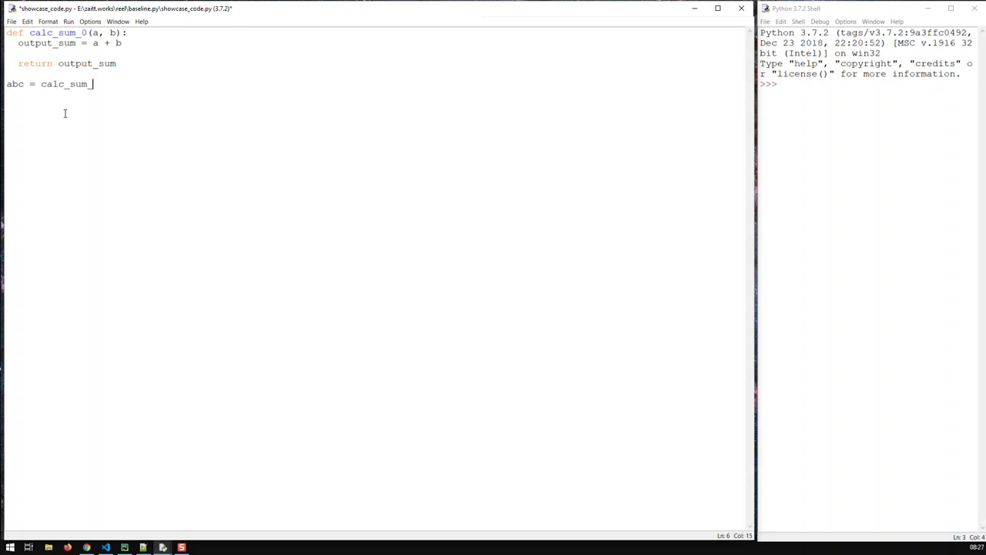
text(0()
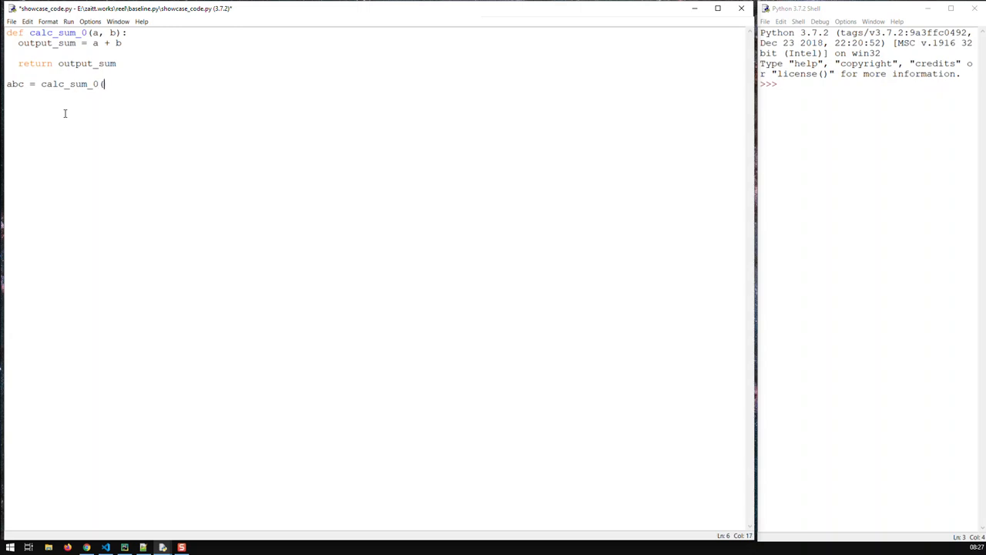
text())
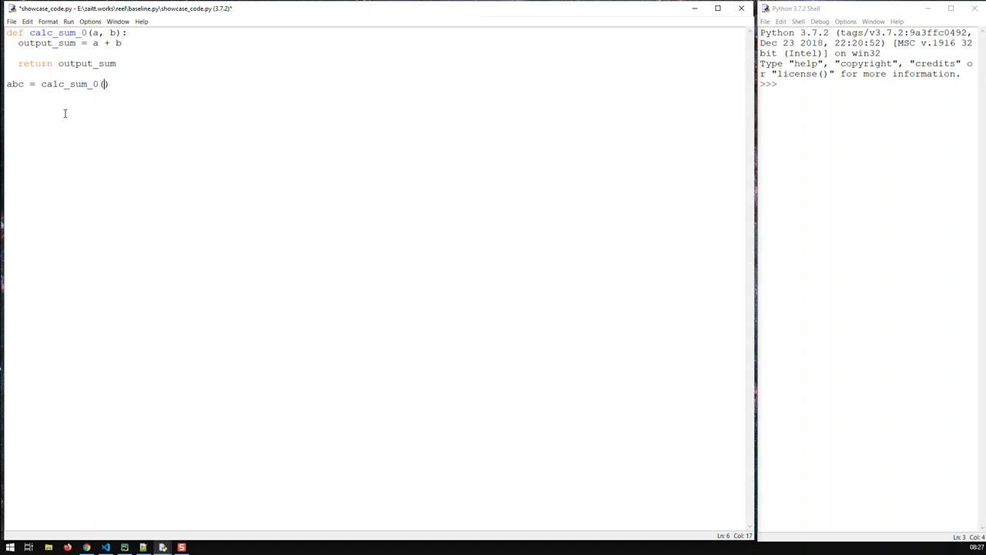
text(17, 5)
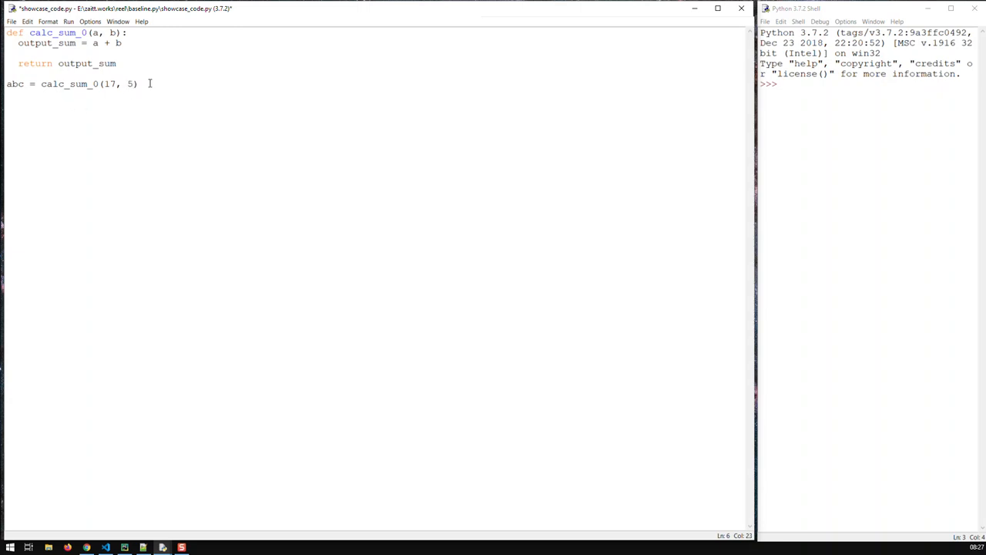
text(print(abc)
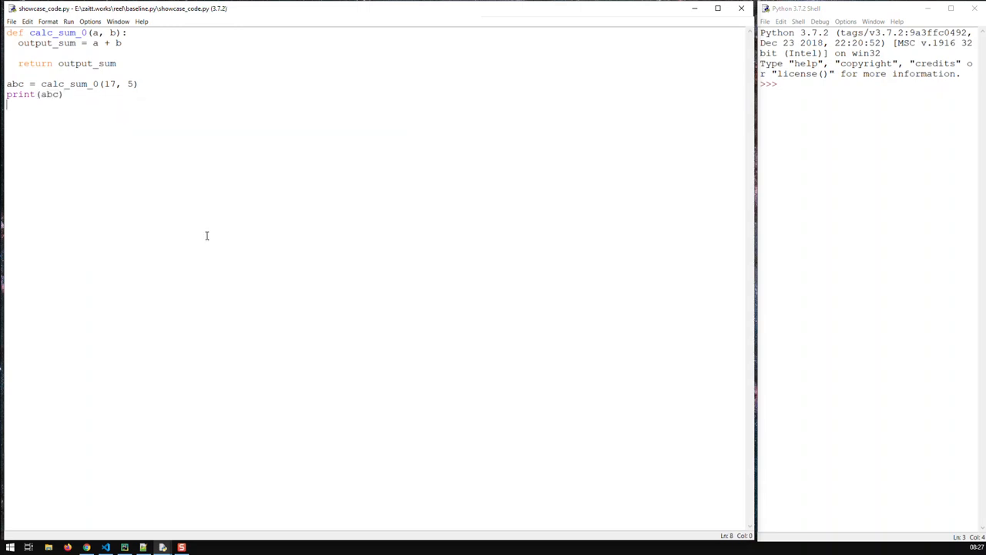
key(F5)
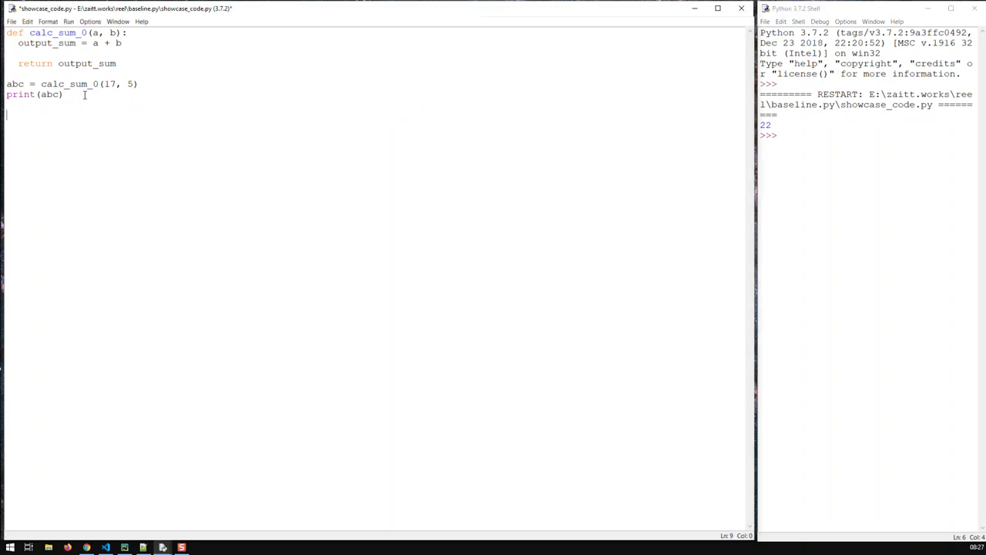
Add print(calc_sum_0(33, 22)) and rerun so the shell shows 22 then 55.
text(print()
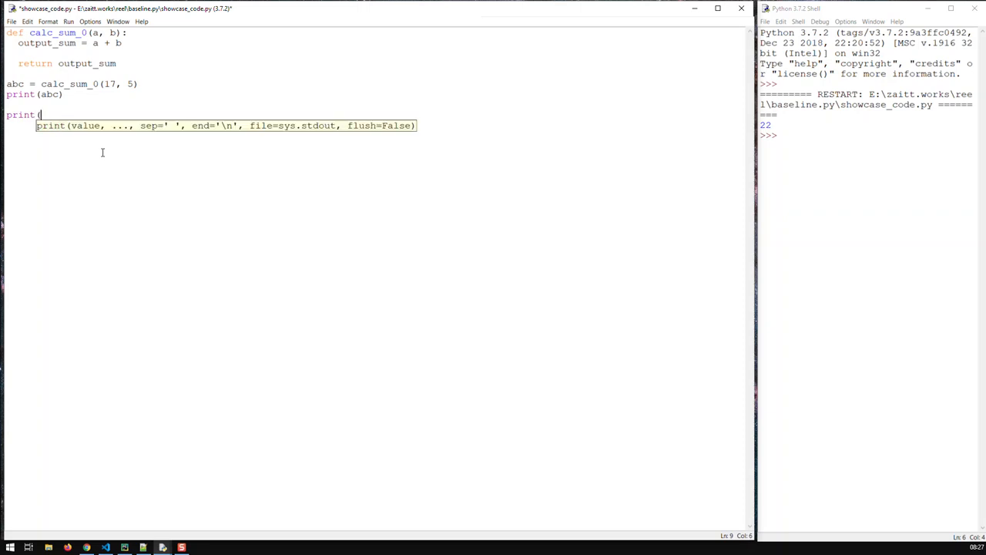
text(calc_sum_0)
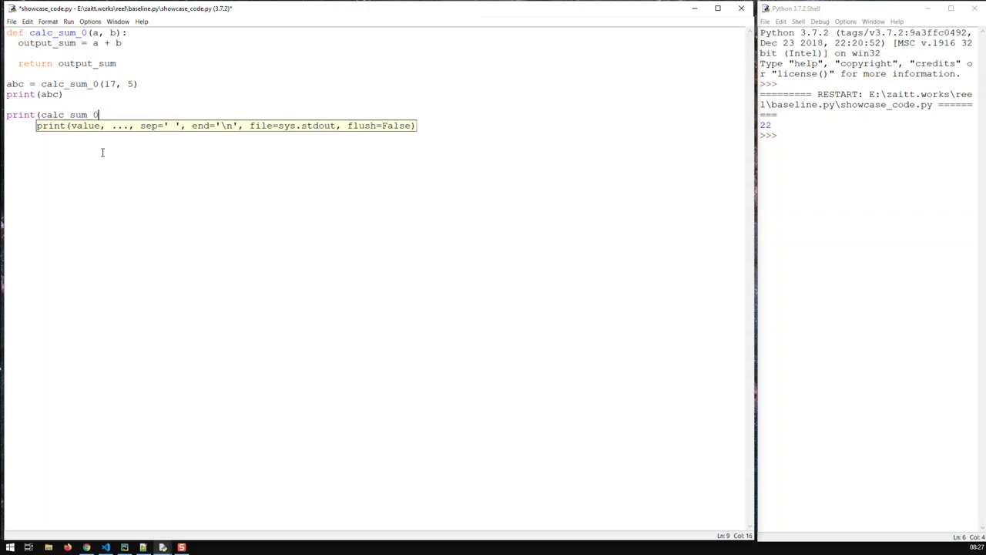
text(()
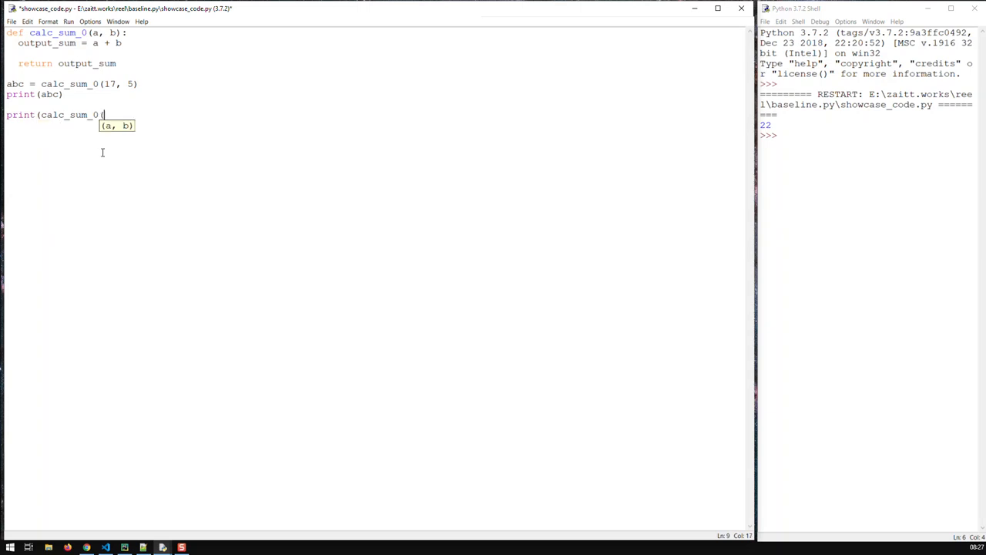
text(33,)
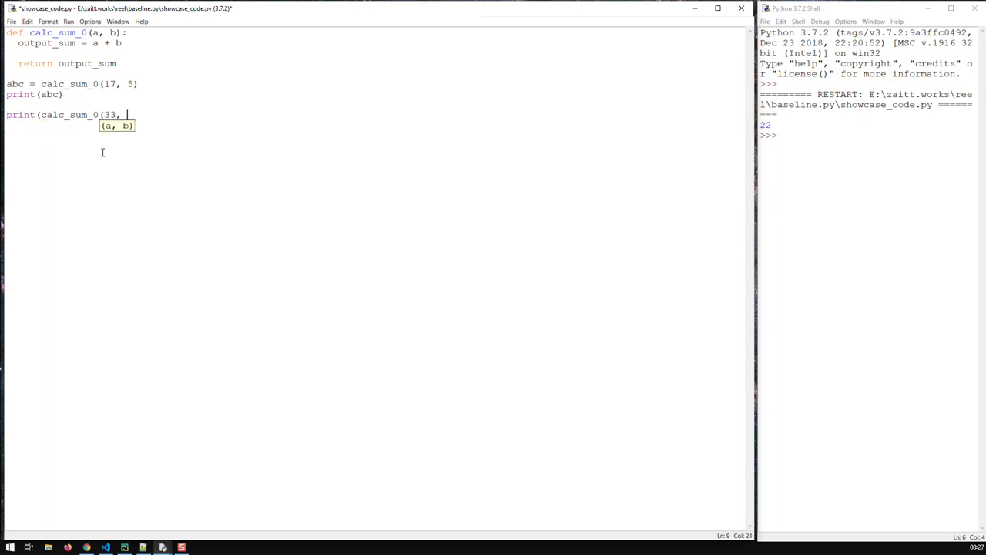
text(22))
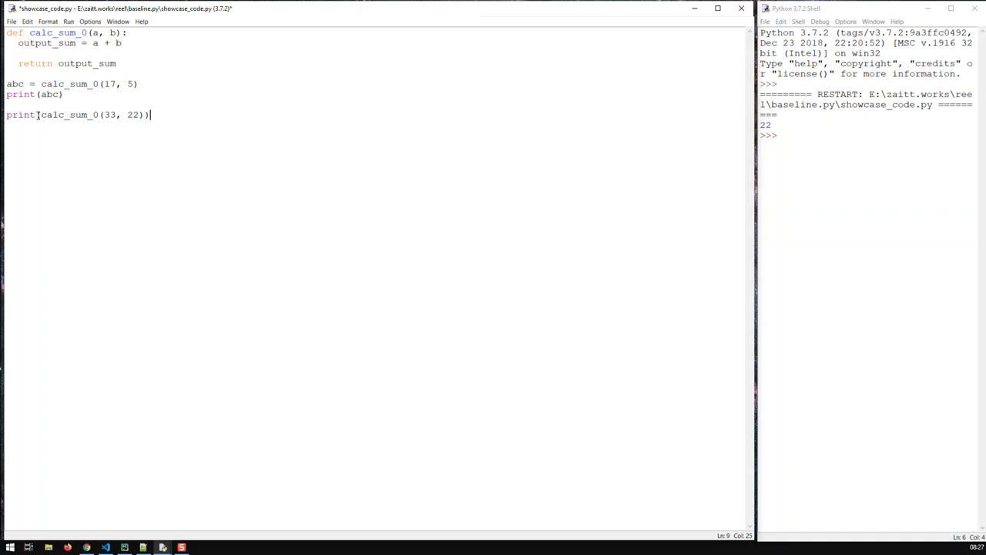
mouse_move(40, 114)
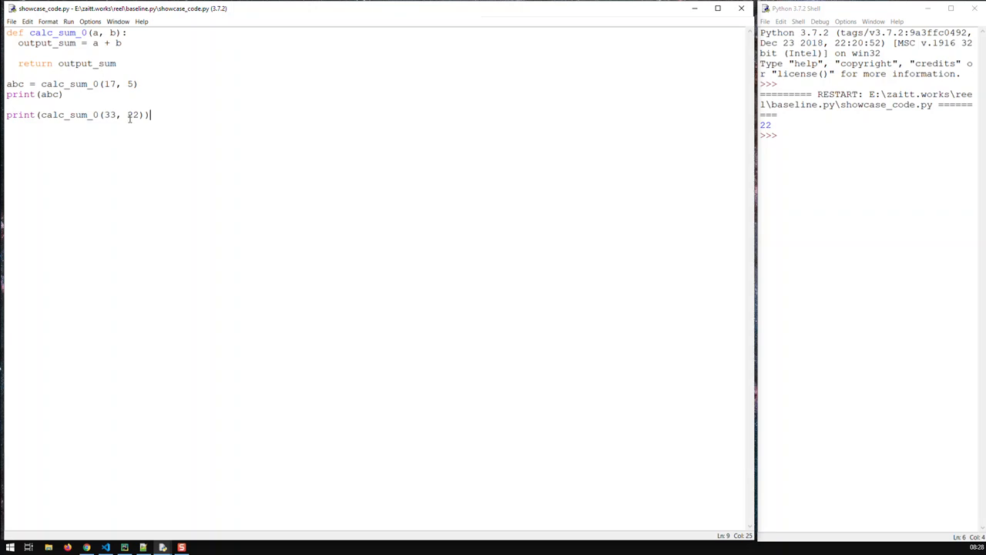
key(F5)
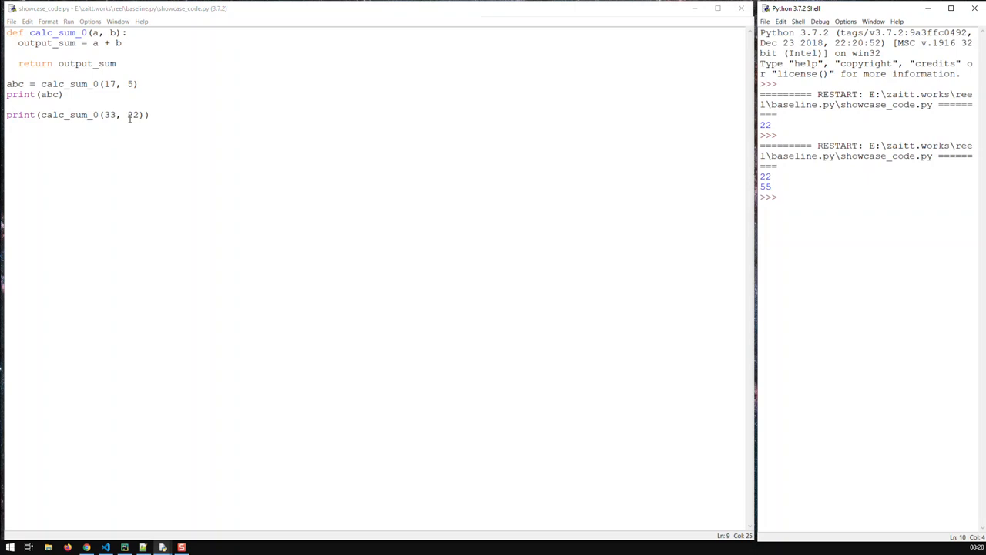
mouse_move(117, 63)
text(, sum_string, a, b)
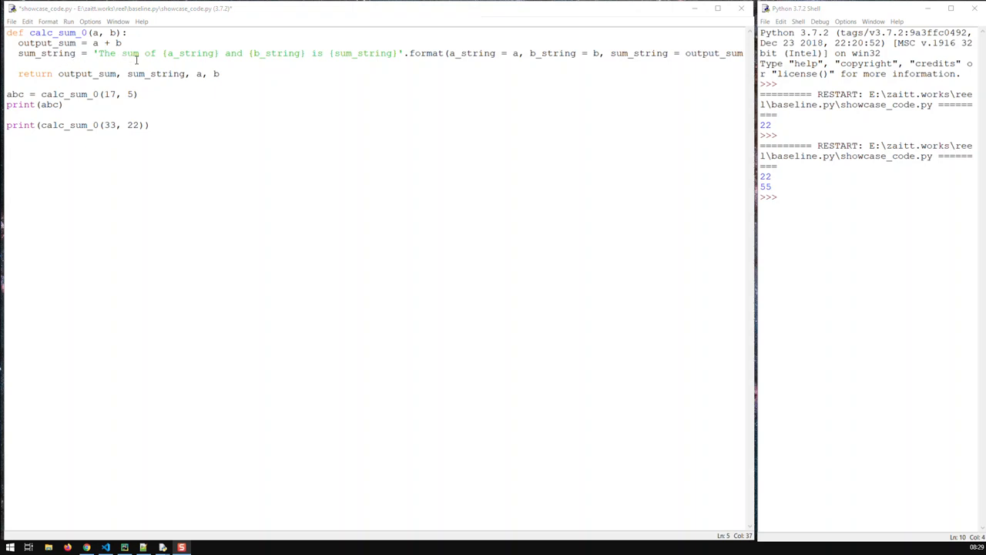
mouse_move(185, 54)
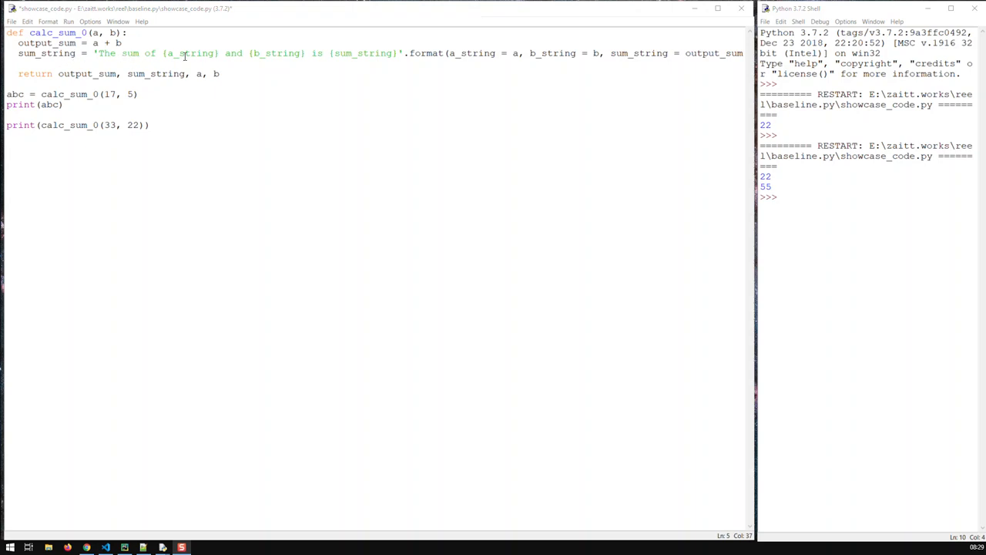
mouse_move(299, 57)
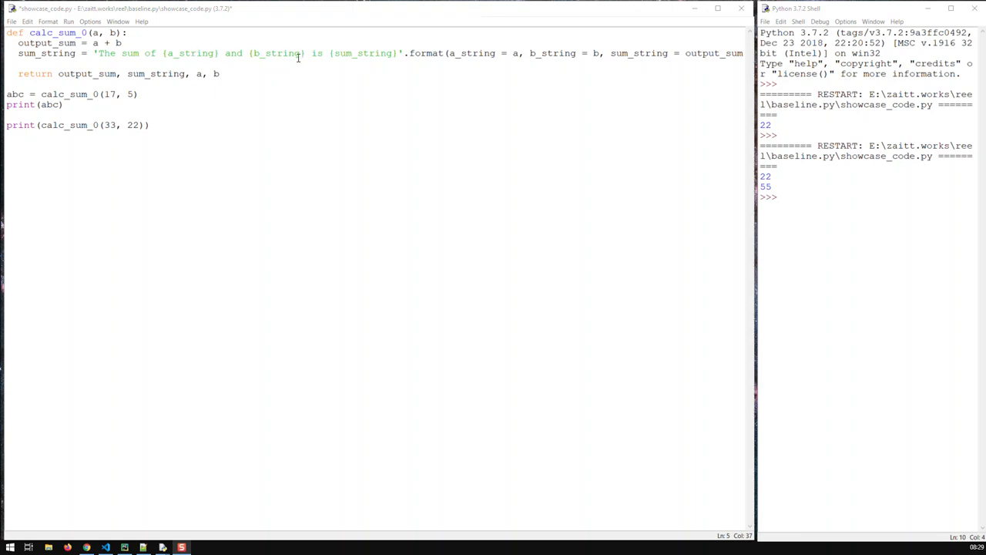
mouse_move(444, 149)
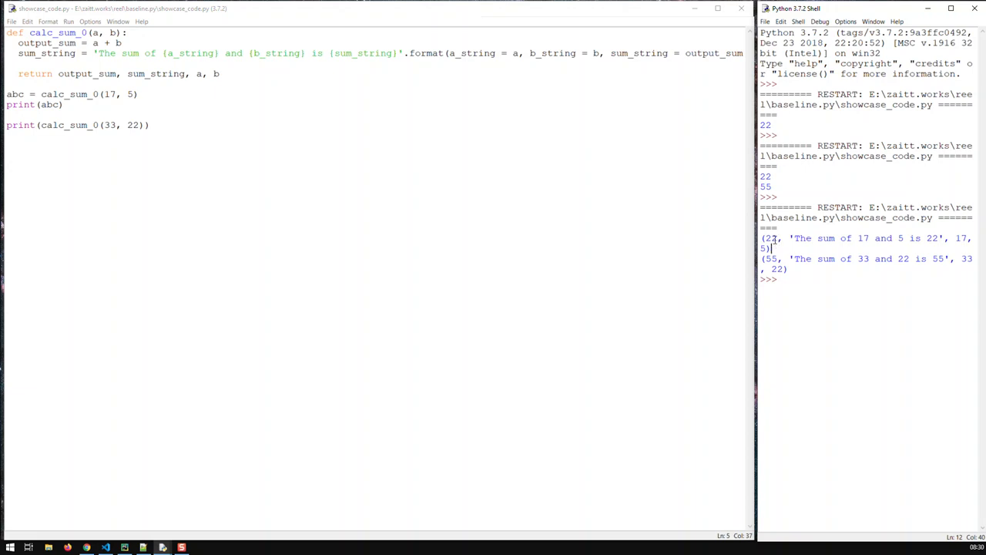
Change the prints to abc[0] and calc_sum_0(33, 22)[1], then run for 22 and the sentence.
double_click(771, 237)
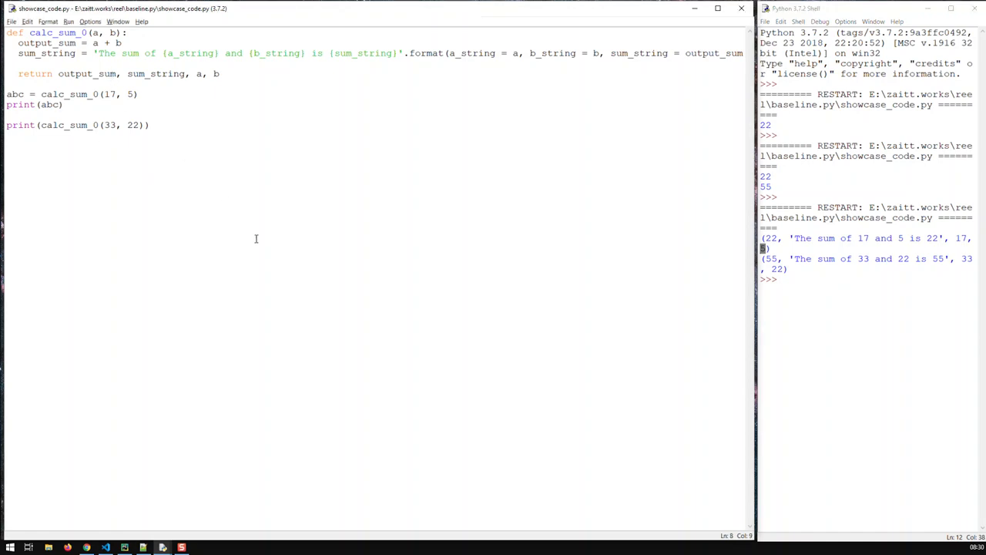
text([])
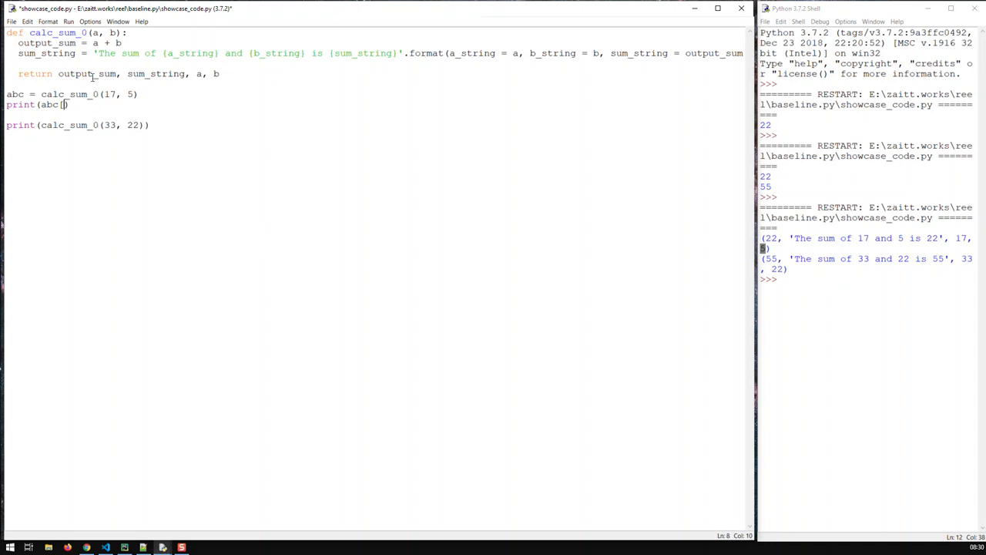
text(0)
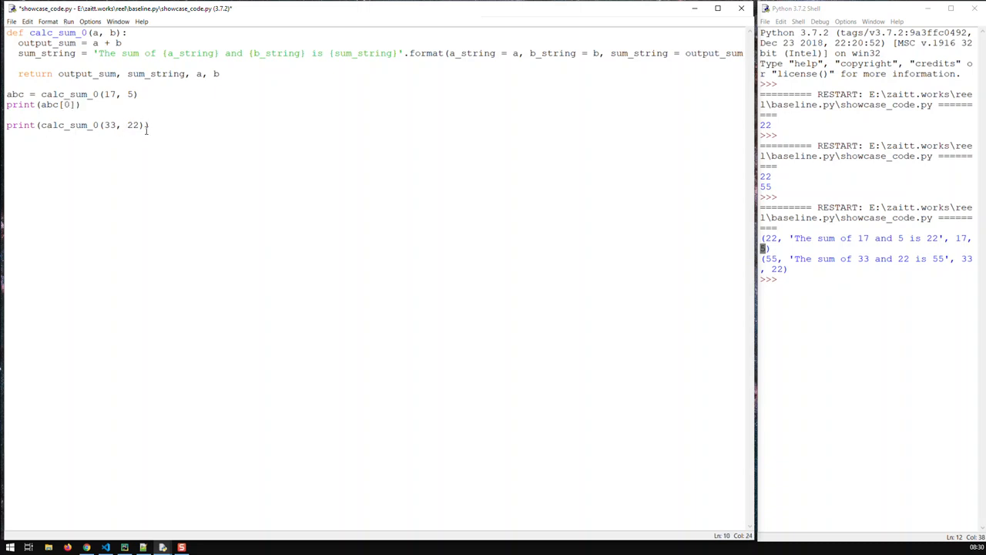
double_click(68, 125)
text([1])
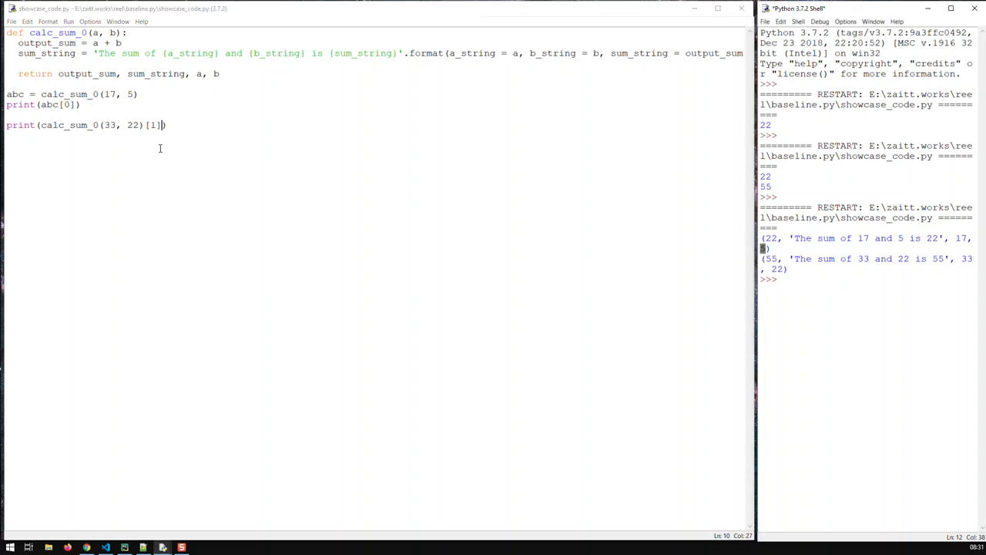
key(F5)
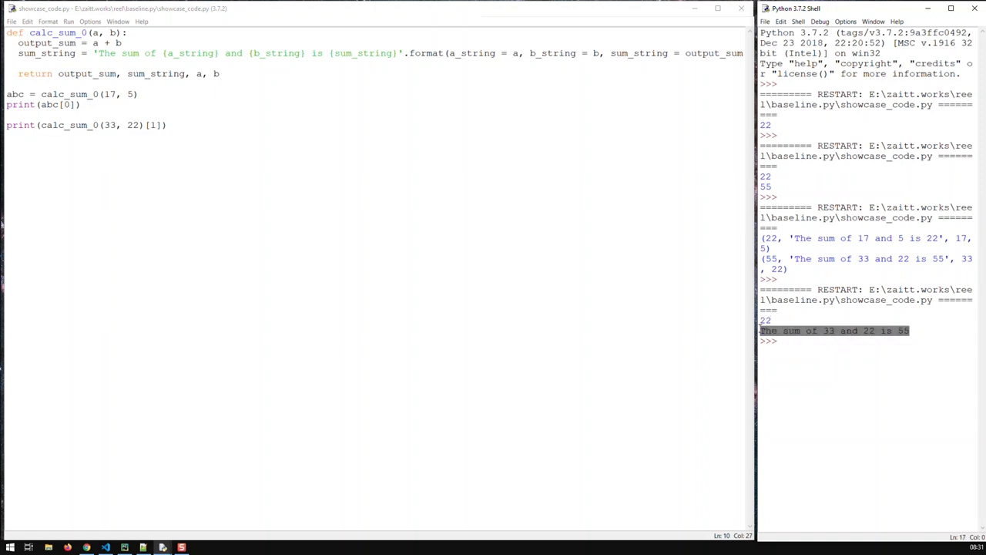
click(171, 125)
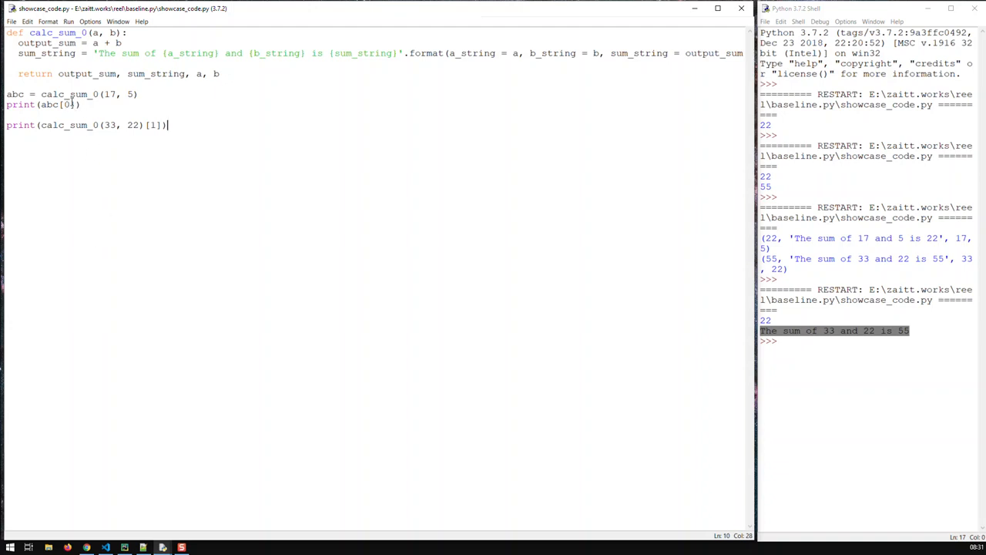
mouse_move(184, 256)
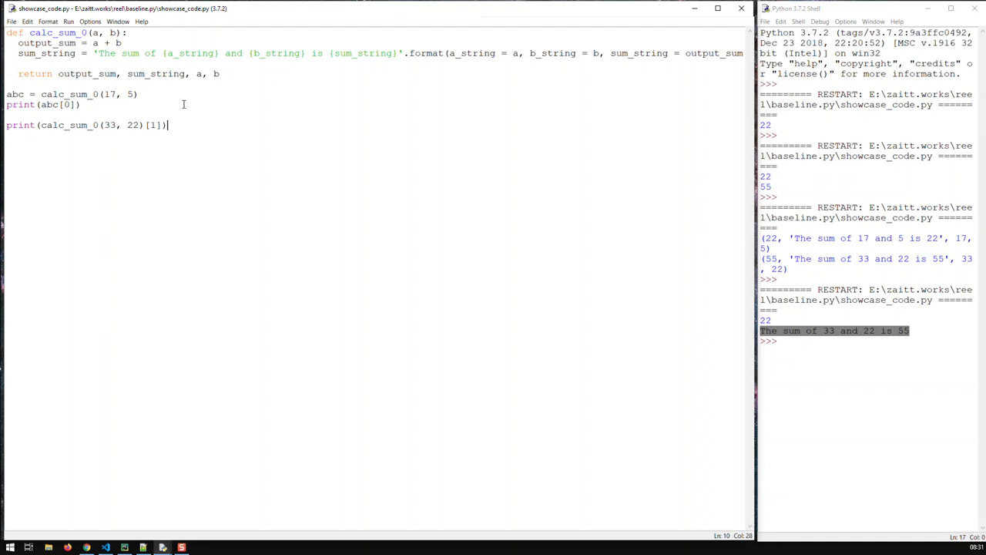
mouse_move(154, 64)
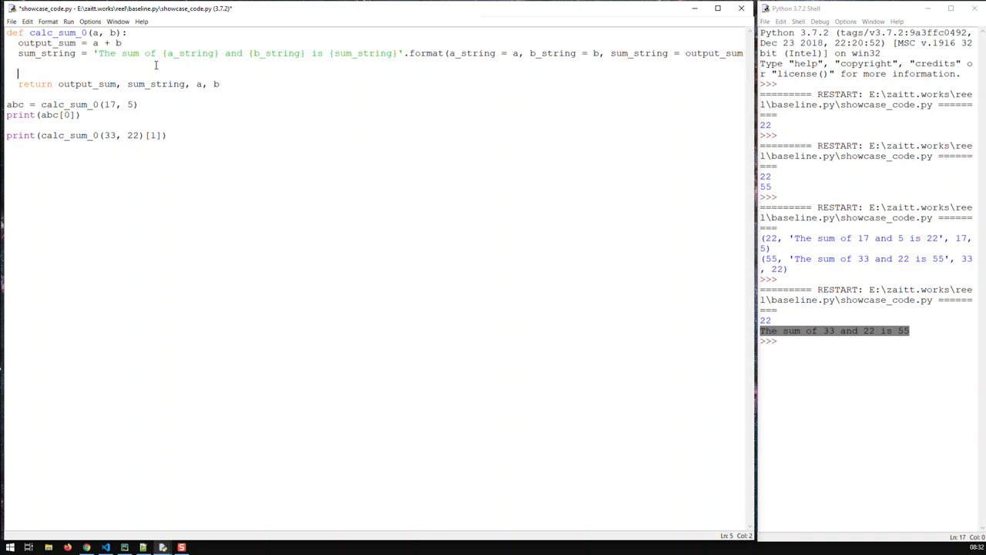
Create function_outputs = dict() inside calc_sum_0.
text(function)
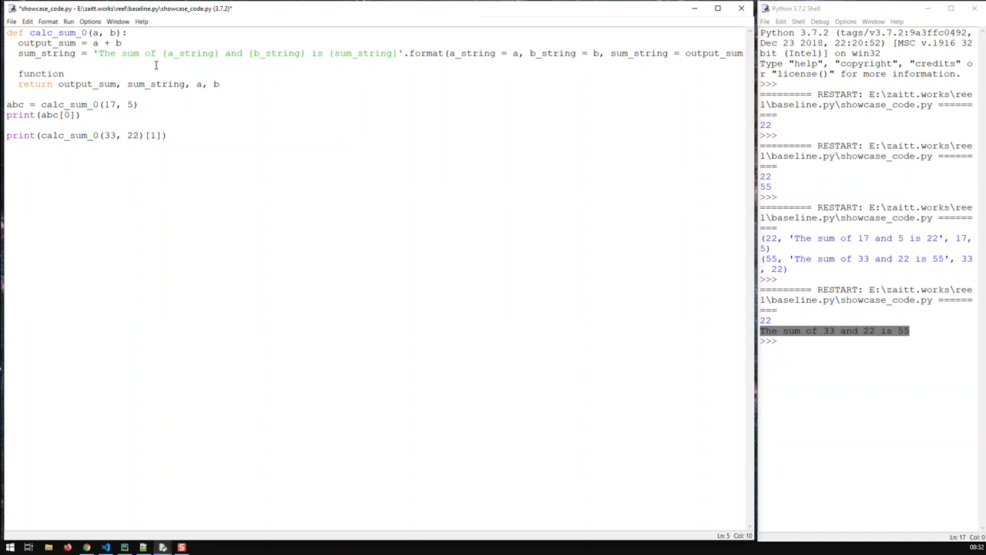
text(_output)
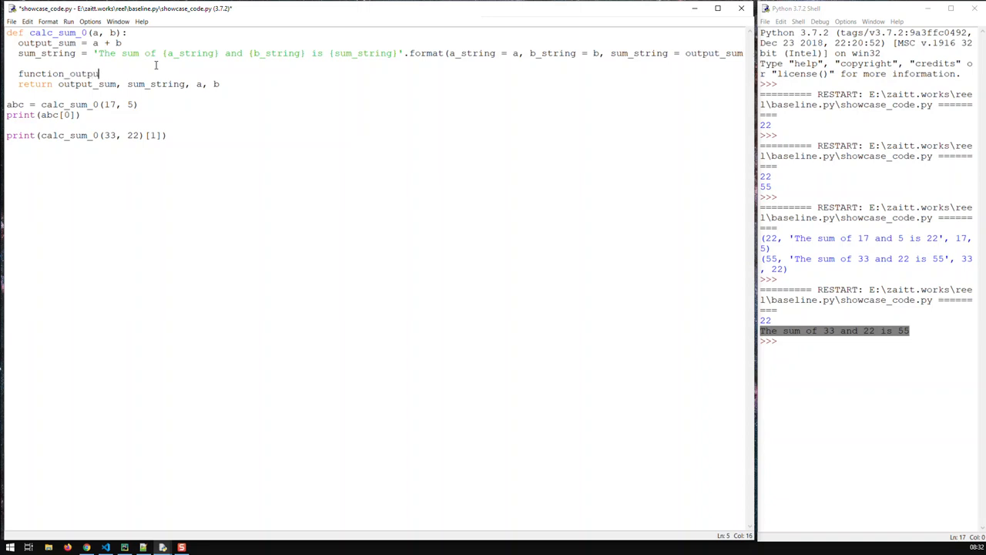
text(s = dict()
text(function_outputs)
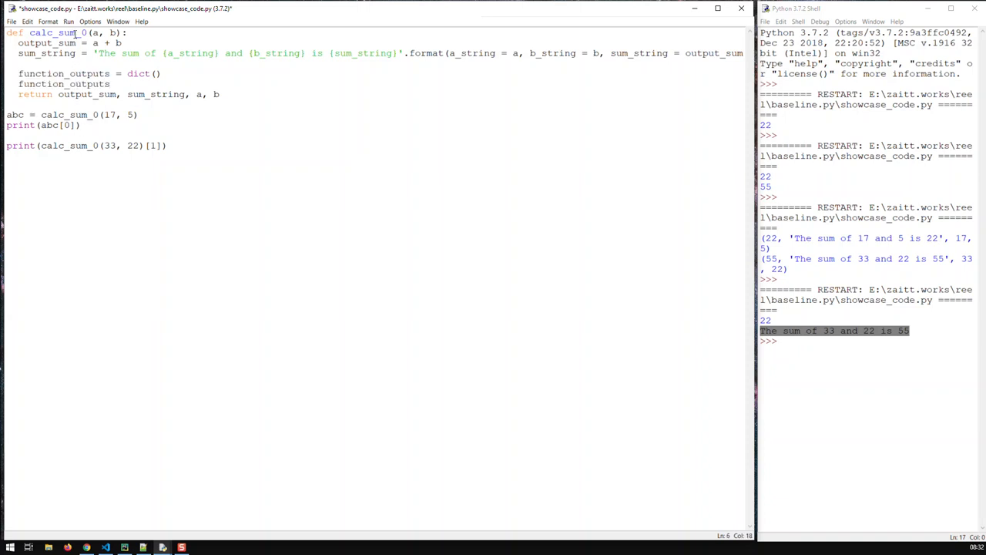
Store output_sum under function_outputs['output_sum'].
text([)
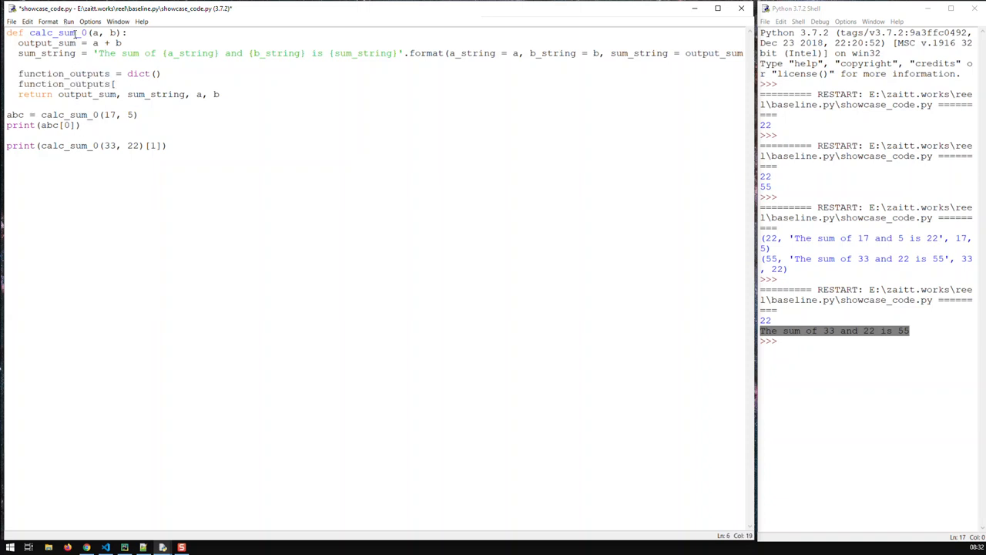
text(')
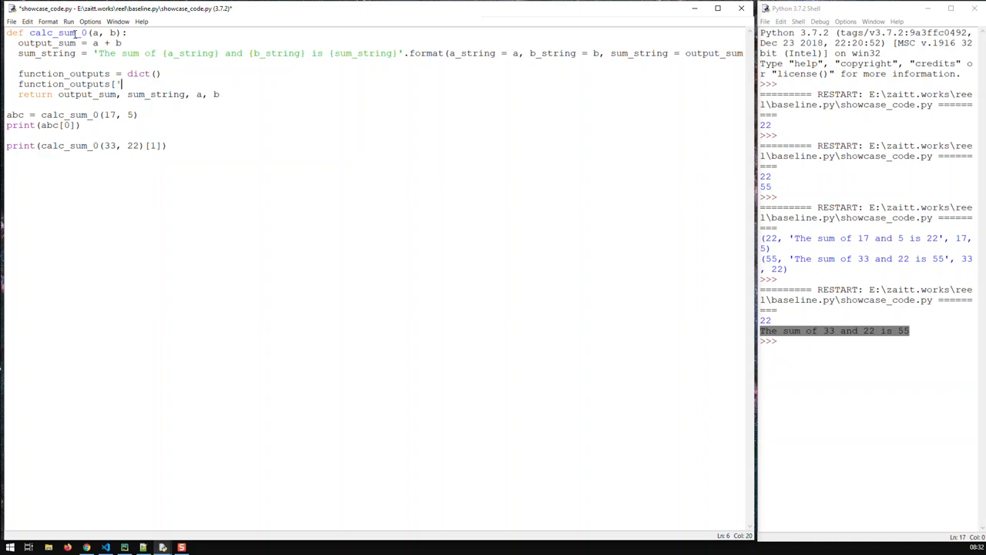
text(outp)
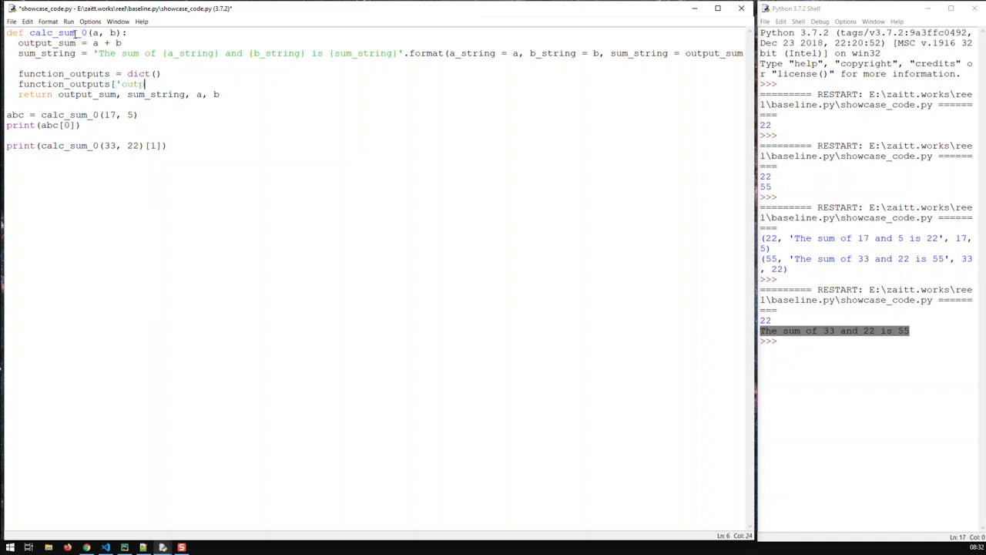
text(ut_sum)
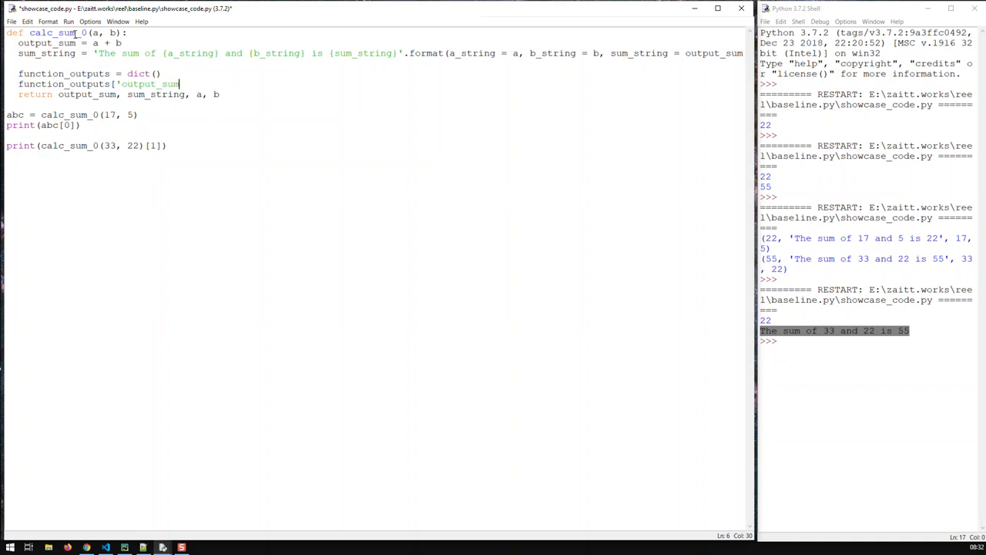
text('] =)
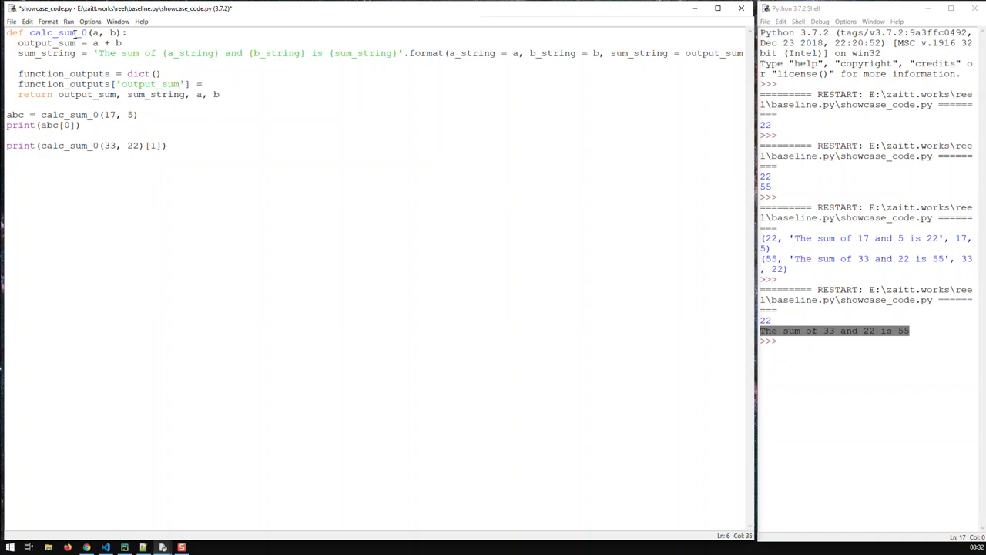
text(out)
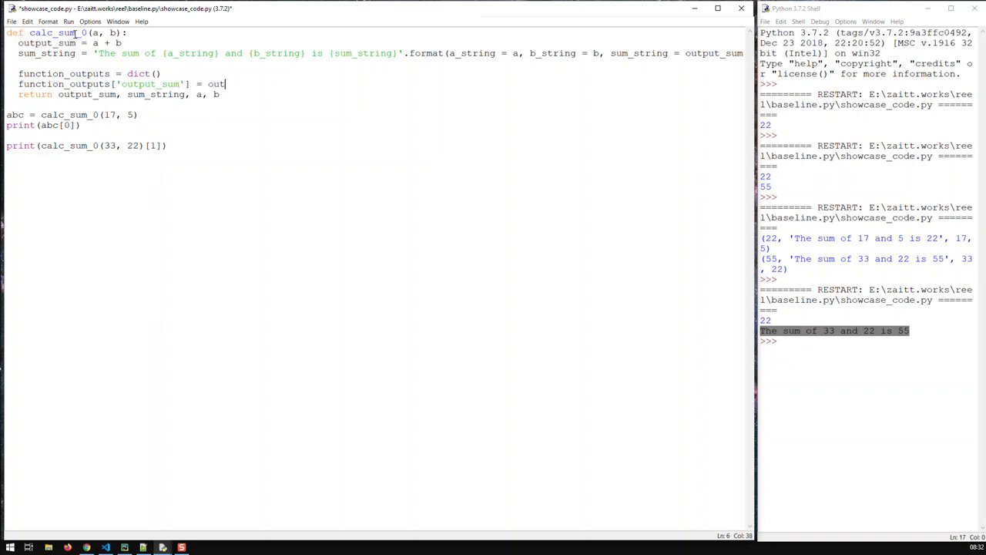
text(put_sum)
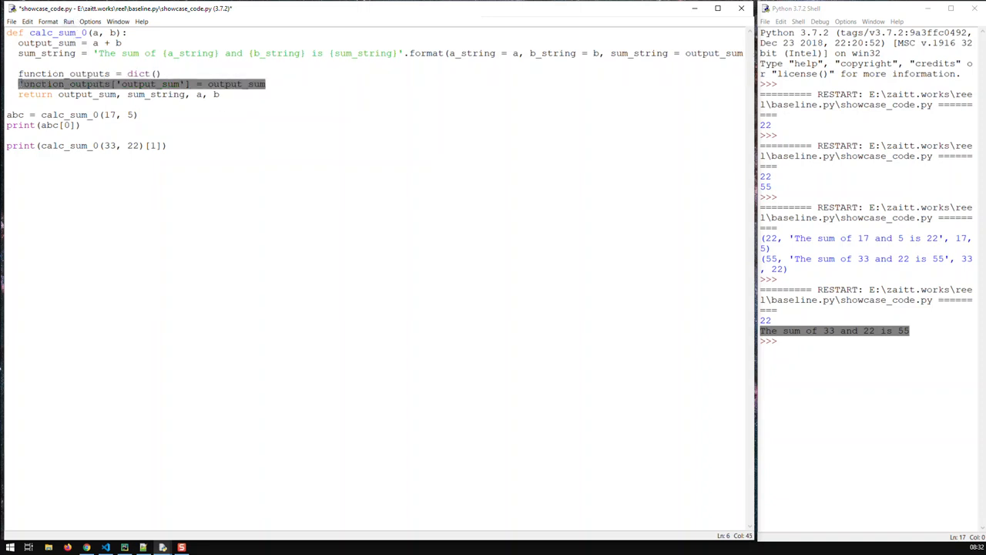
Add function_outputs['sum_string'] = sum_string by duplicating the dictionary line.
click(290, 83)
text(function_outputs['sum_string'] = output_sum)
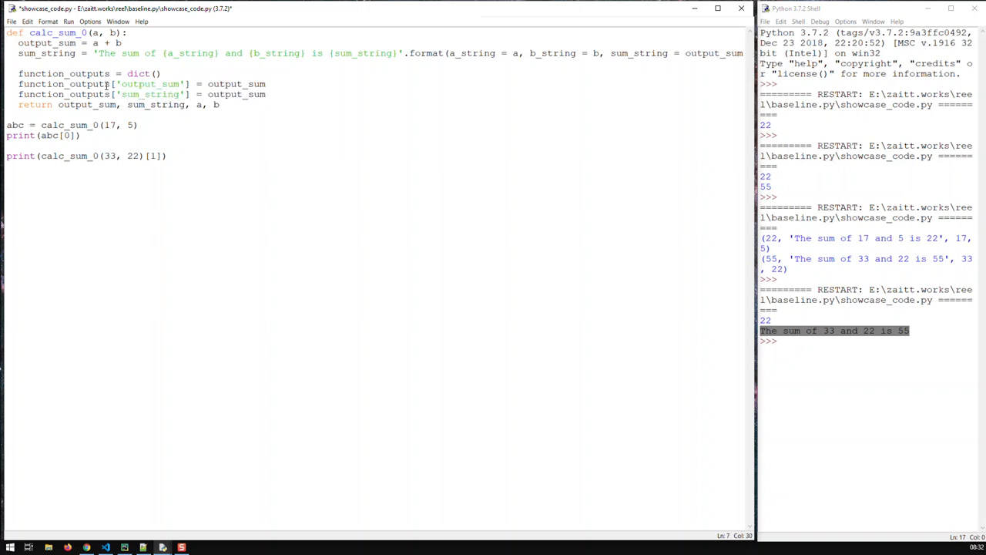
double_click(237, 94)
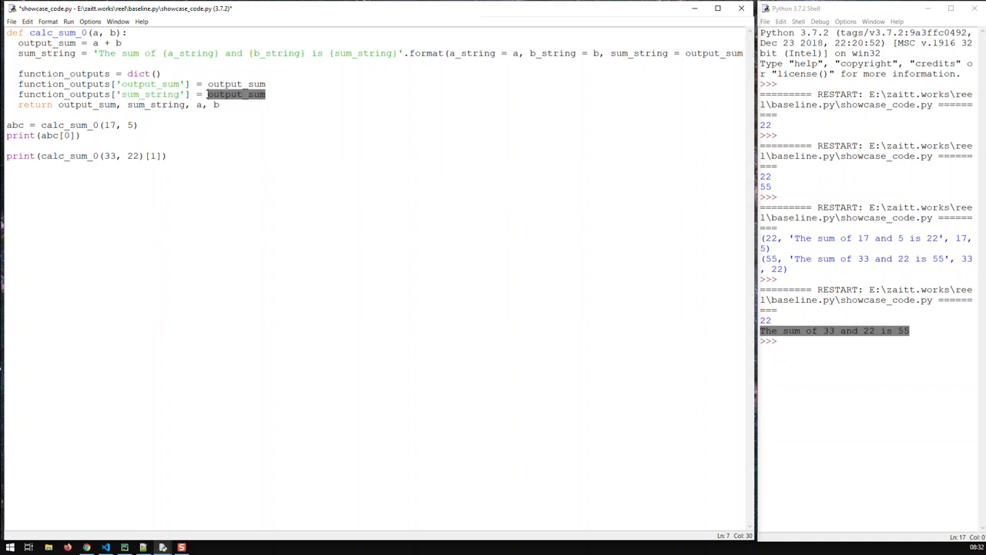
text(sum_string)
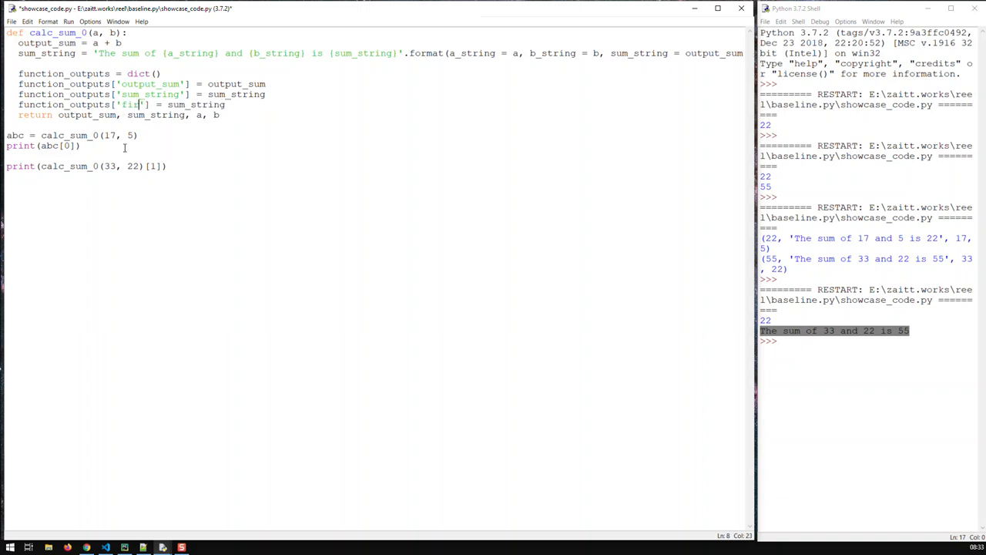
text(r)
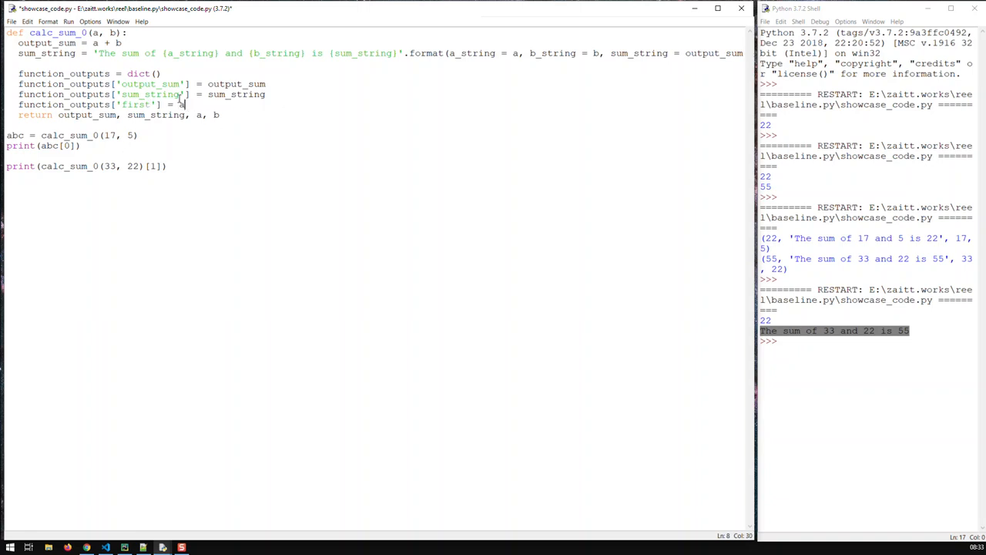
text(function_outputs['sum_string'] = sum_string)
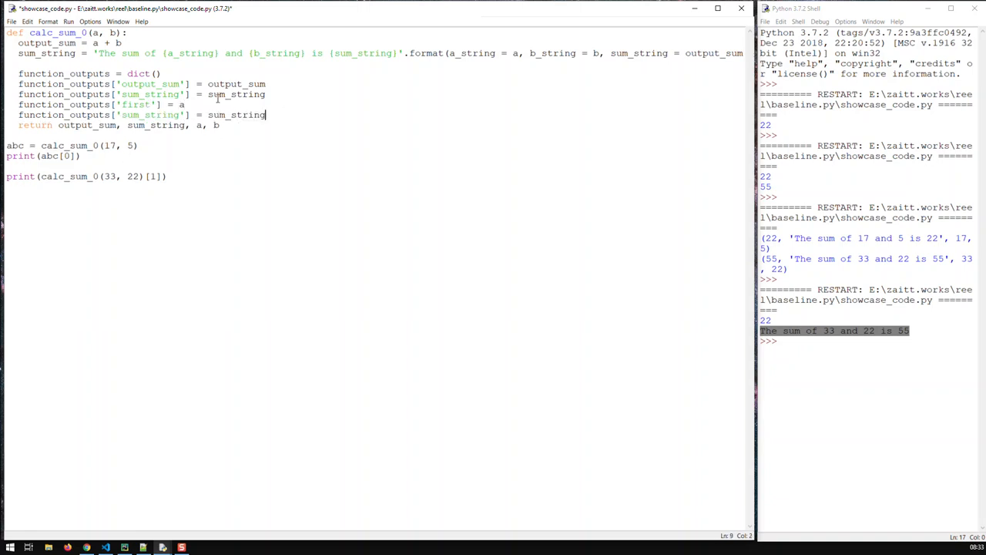
Rename the duplicated entries so 'first' holds a and 'second' holds b.
double_click(151, 114)
text(econd)
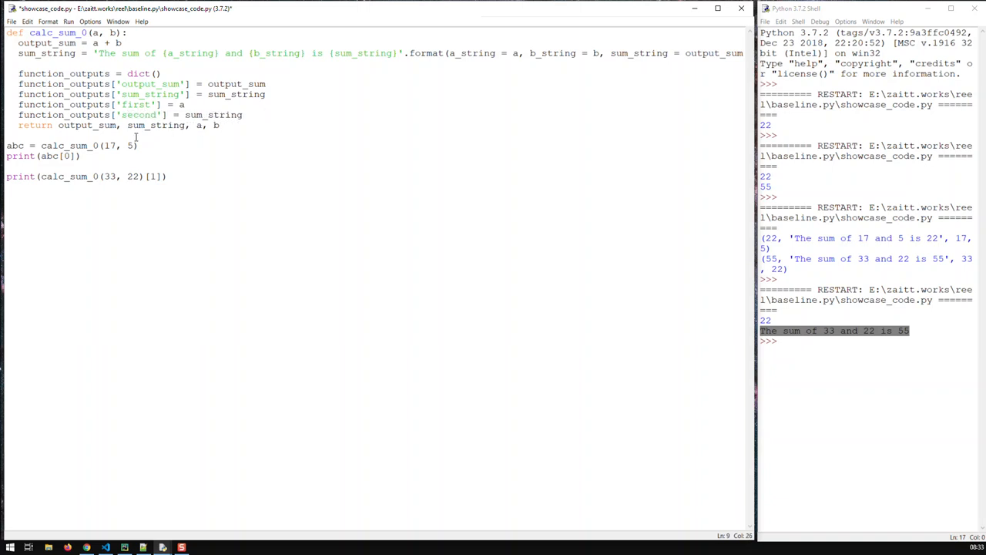
double_click(228, 114)
text(b)
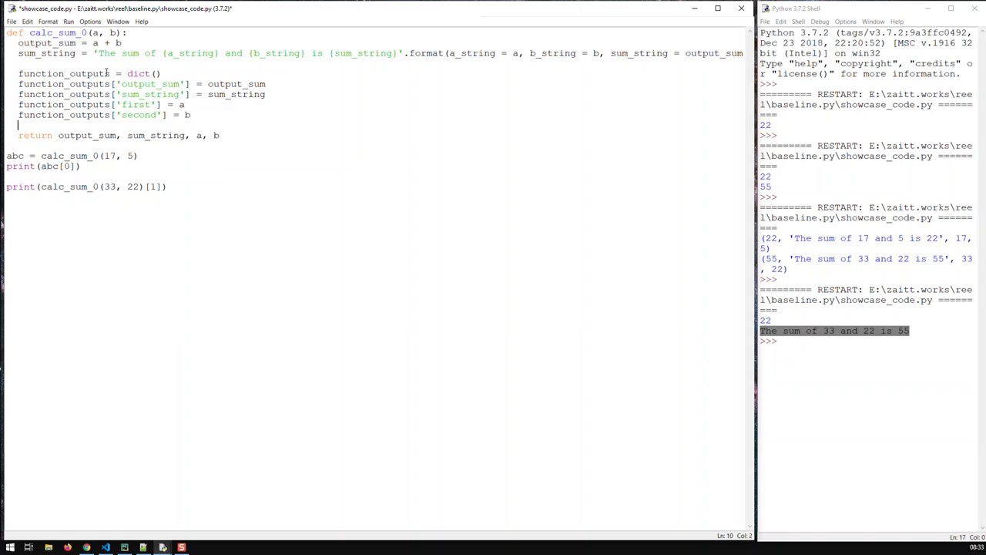
Return function_outputs from calc_sum_0 and drop the numeric indices on the calls.
double_click(63, 73)
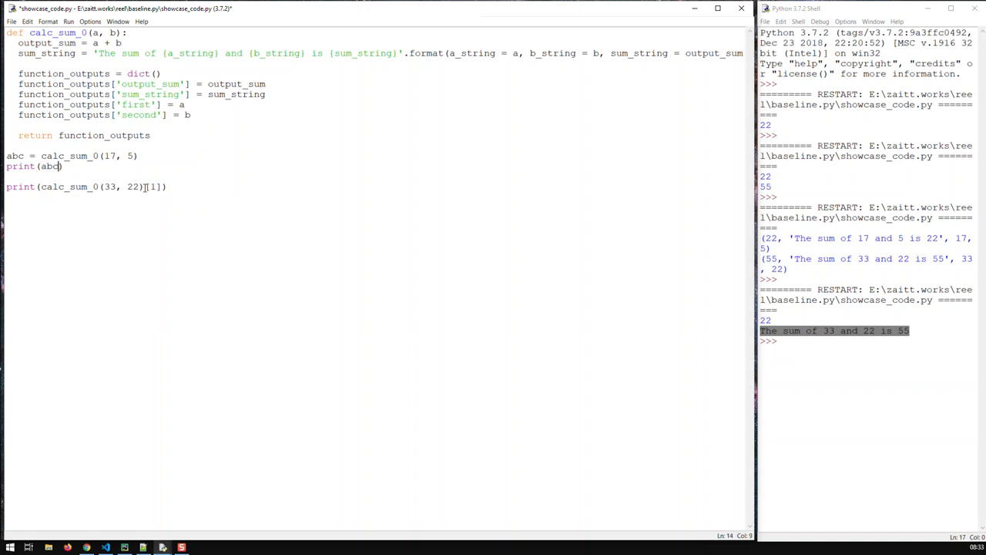
double_click(151, 187)
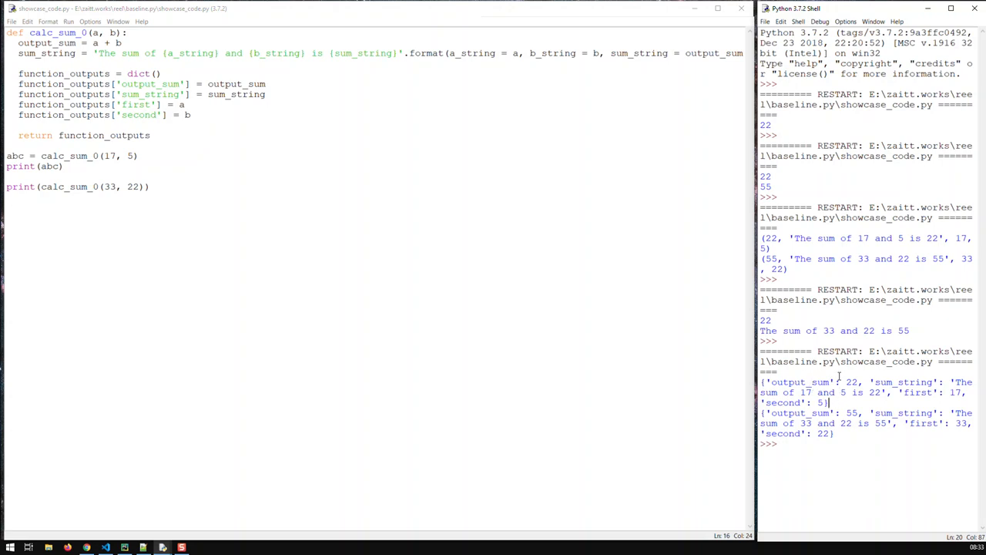
mouse_move(842, 388)
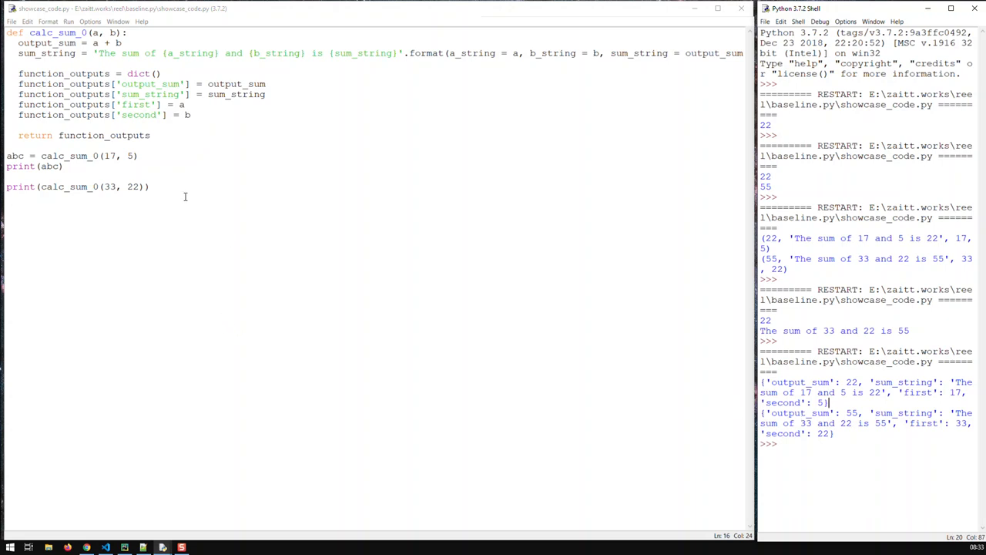
click(62, 166)
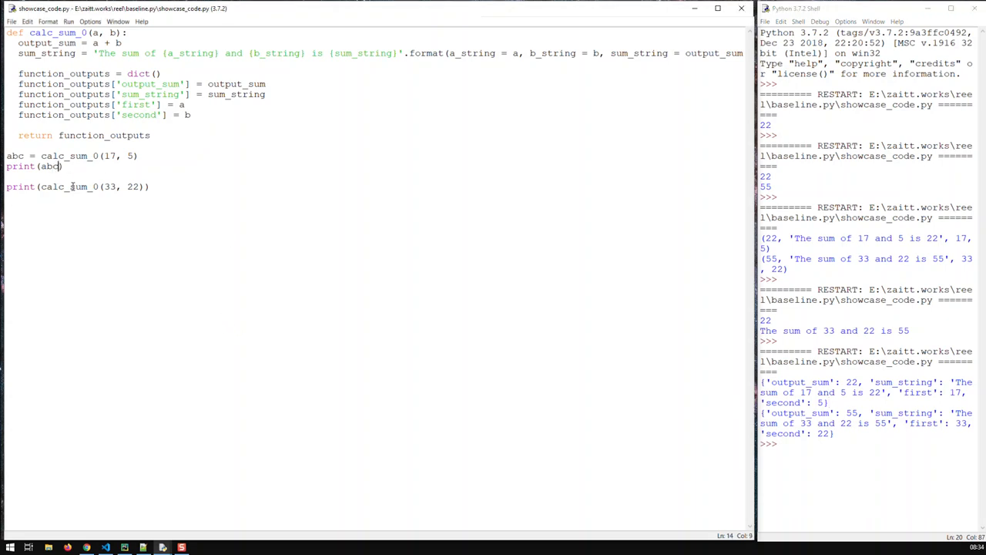
Print abc['output_sum'] and the second call's ['sum_string'], then run for 22 and the sentence.
text(['sum)
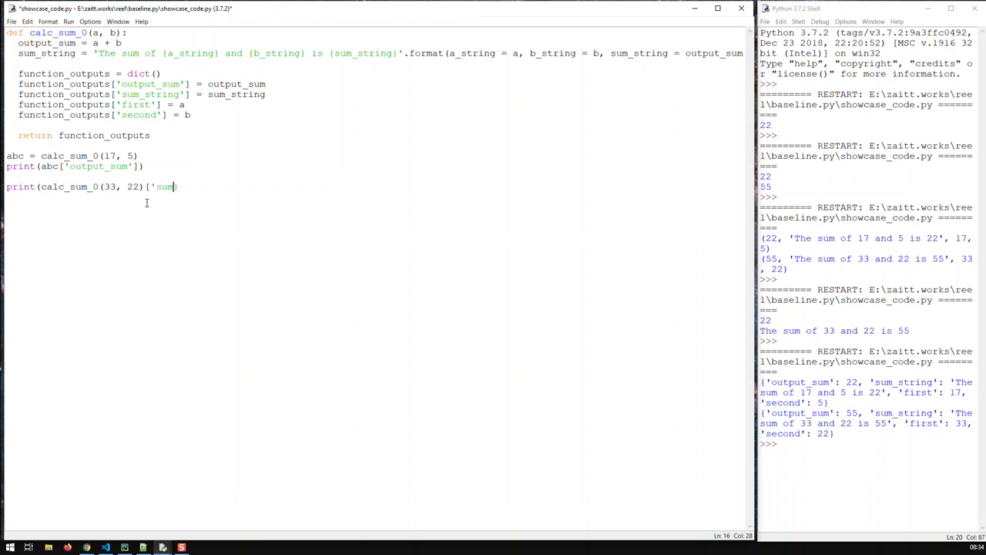
text(_string')
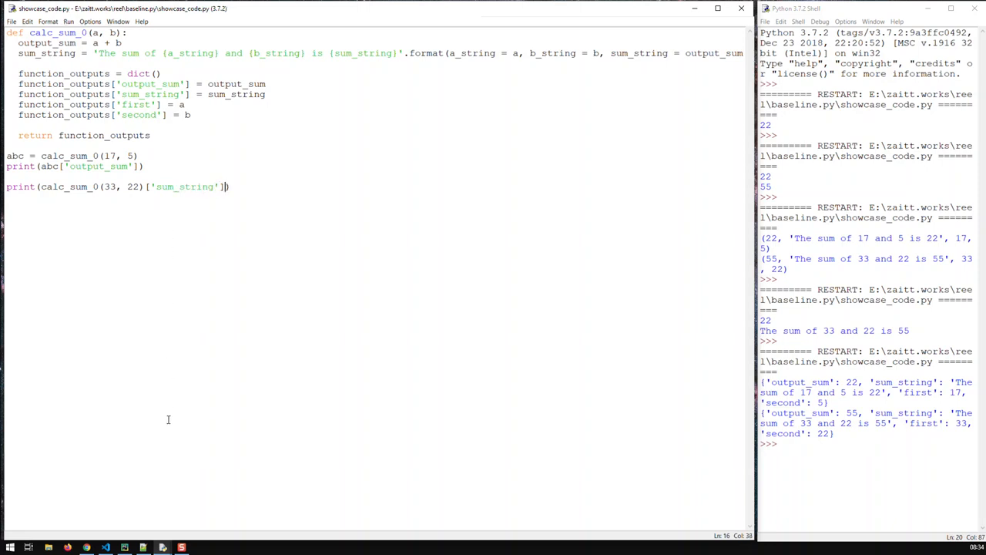
key(F5)
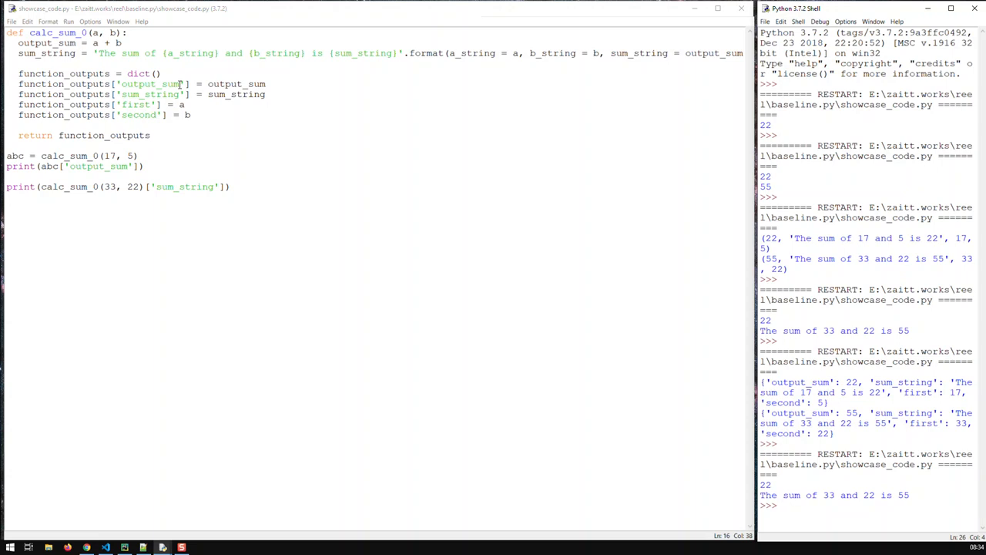
mouse_move(163, 203)
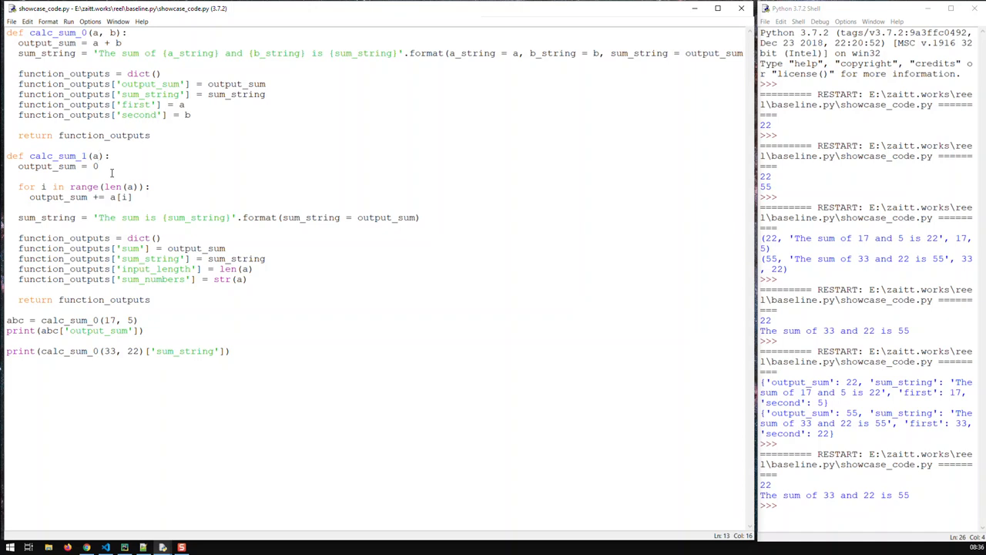
Change calc_sum_1's 'sum' dictionary key to 'output_sum' and move to the end of the file.
click(99, 155)
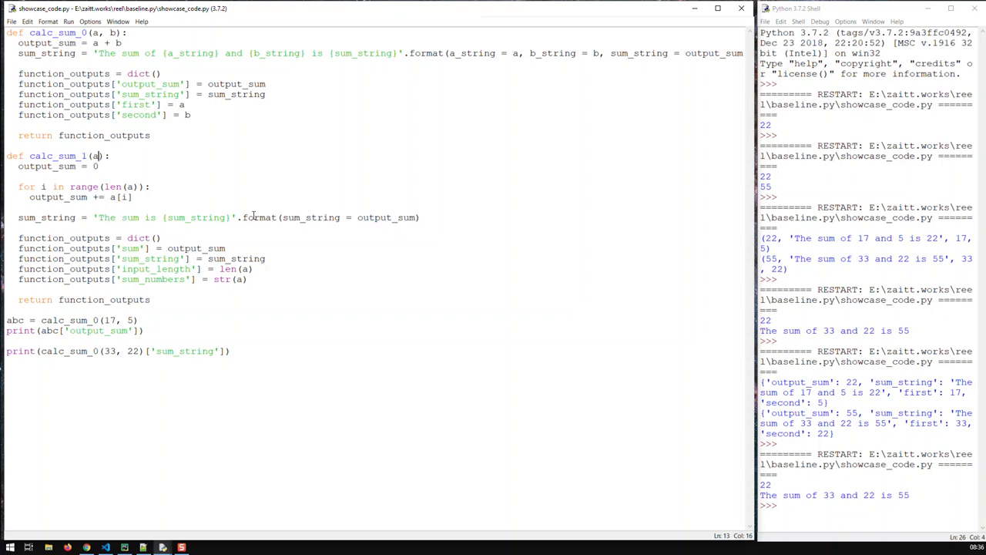
mouse_move(162, 277)
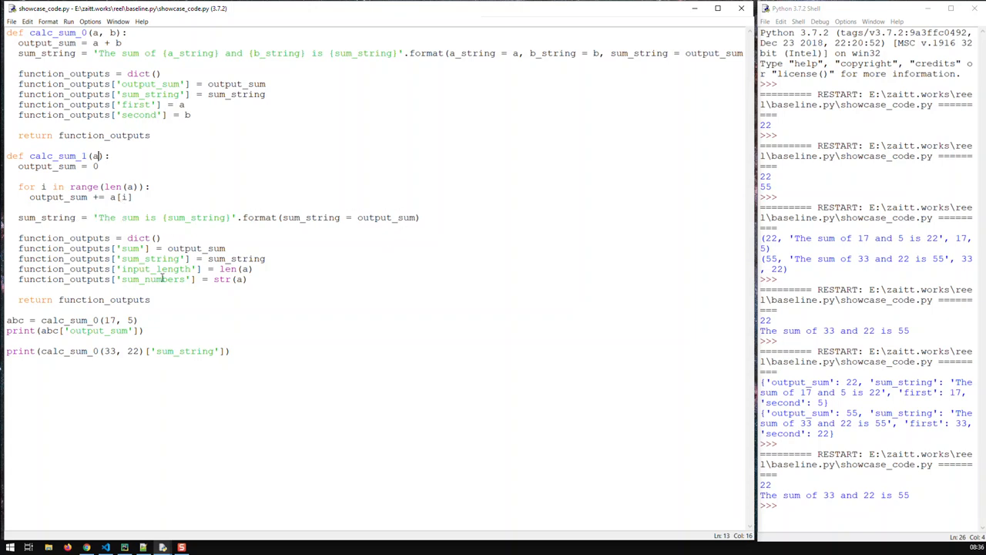
click(162, 237)
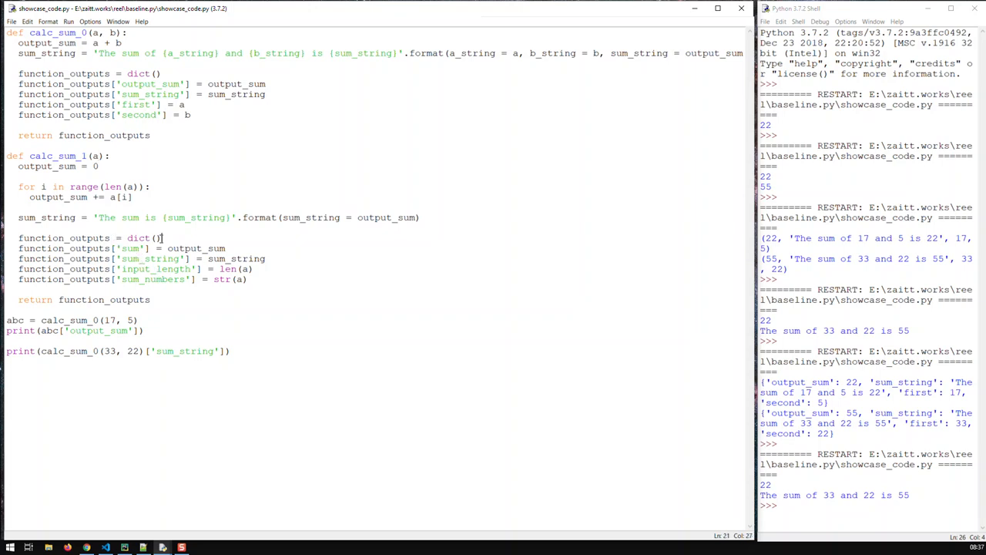
mouse_move(131, 253)
text(output_)
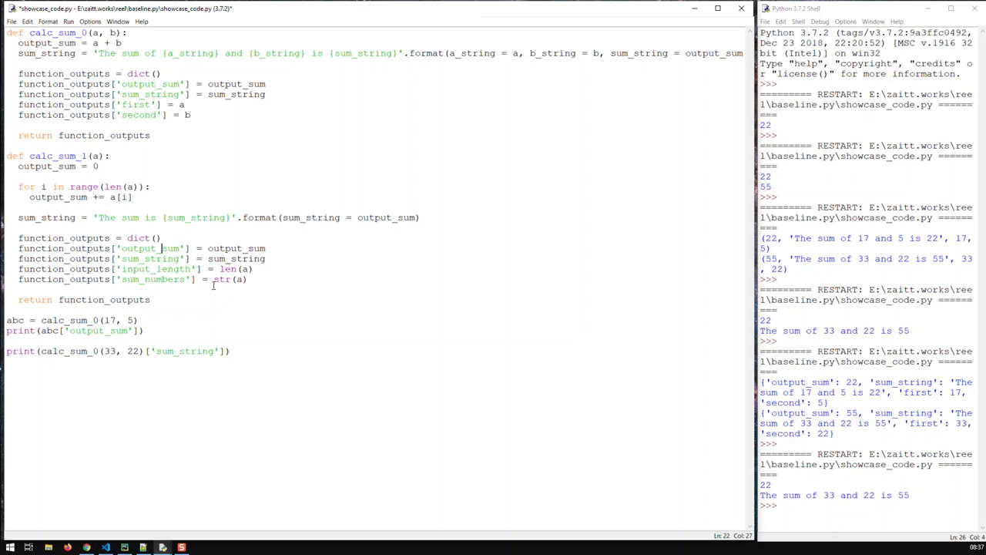
mouse_move(194, 305)
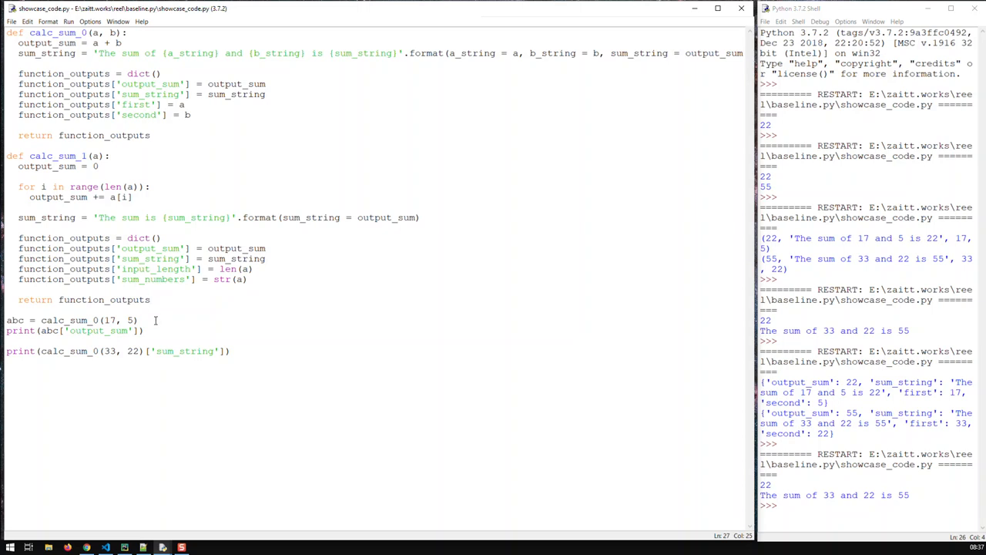
click(151, 298)
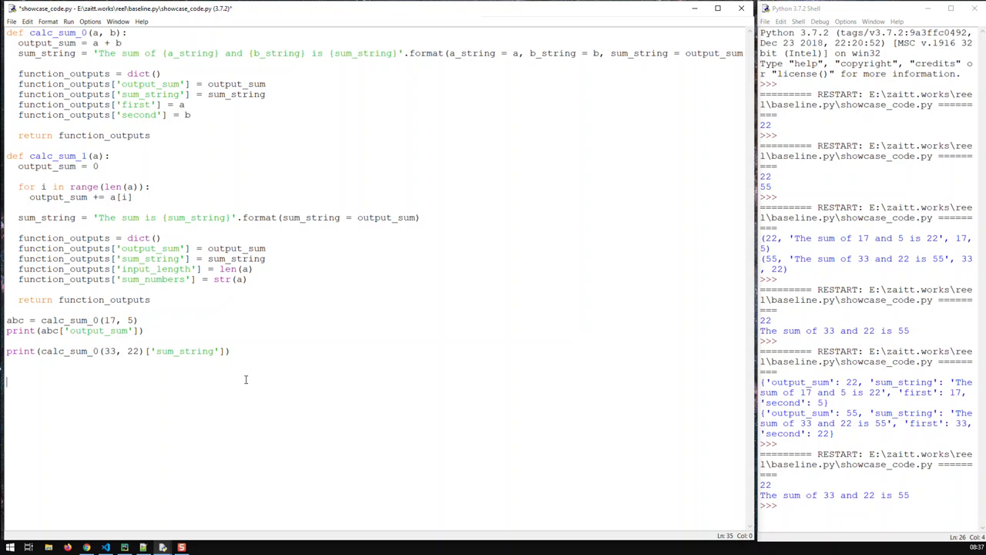
Add print(calc_sum_1([17, 5])) at the bottom, giving output_sum 22 and input_length 2.
text(print(c)
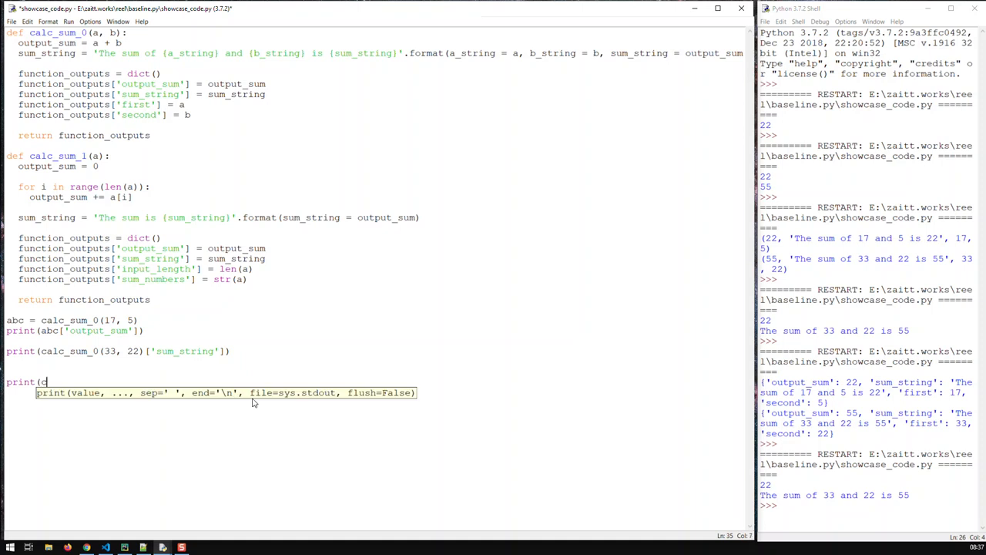
text(alc_sum_2)
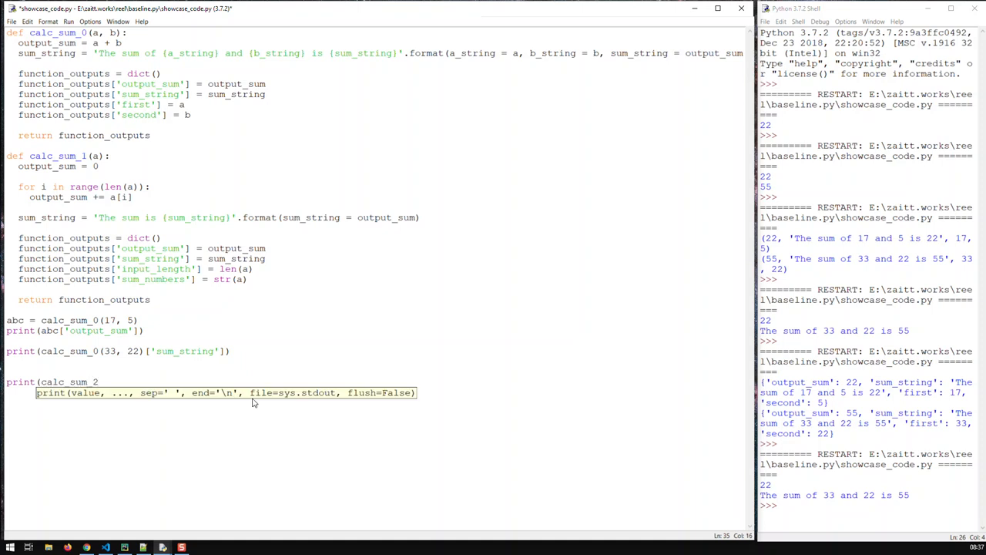
text(1)
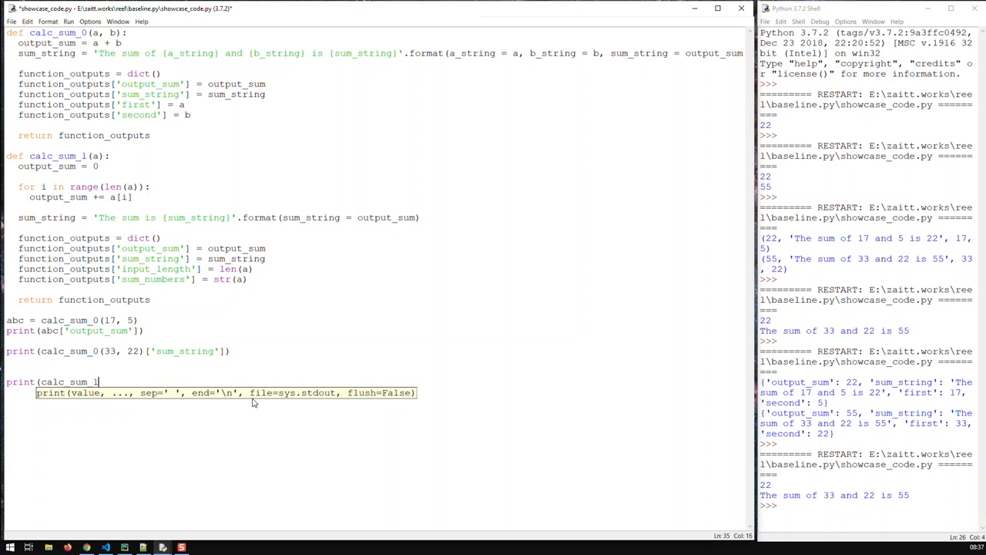
text(()
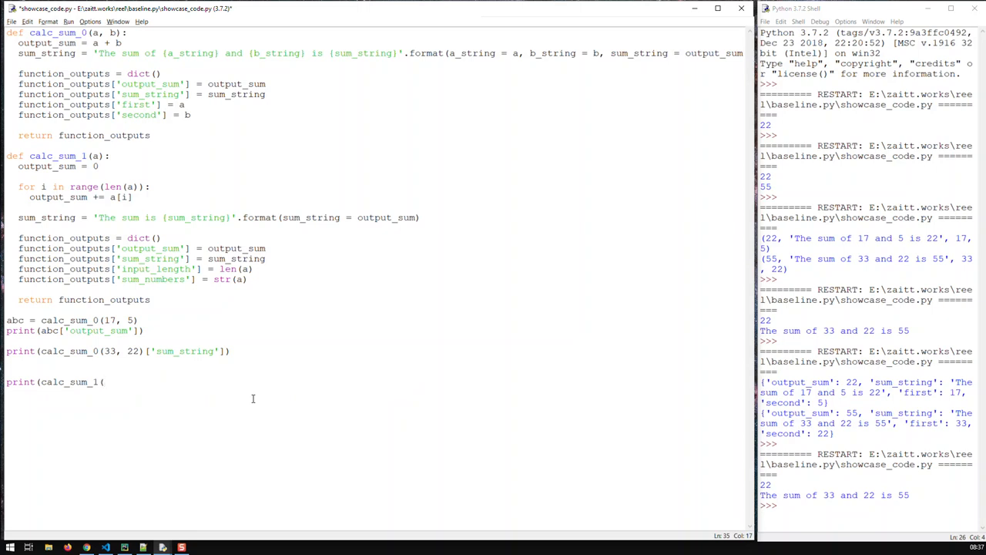
text([)
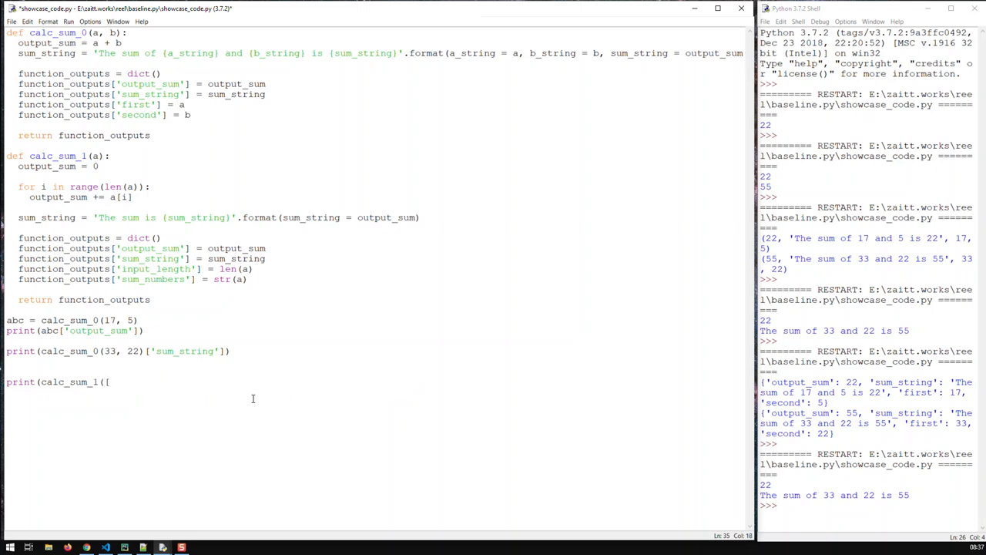
text([)
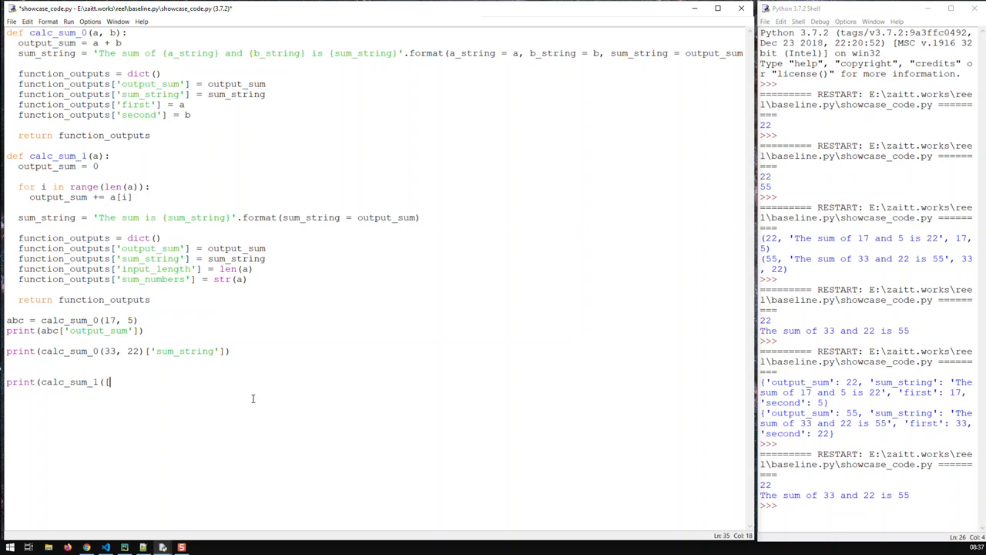
text(17,)
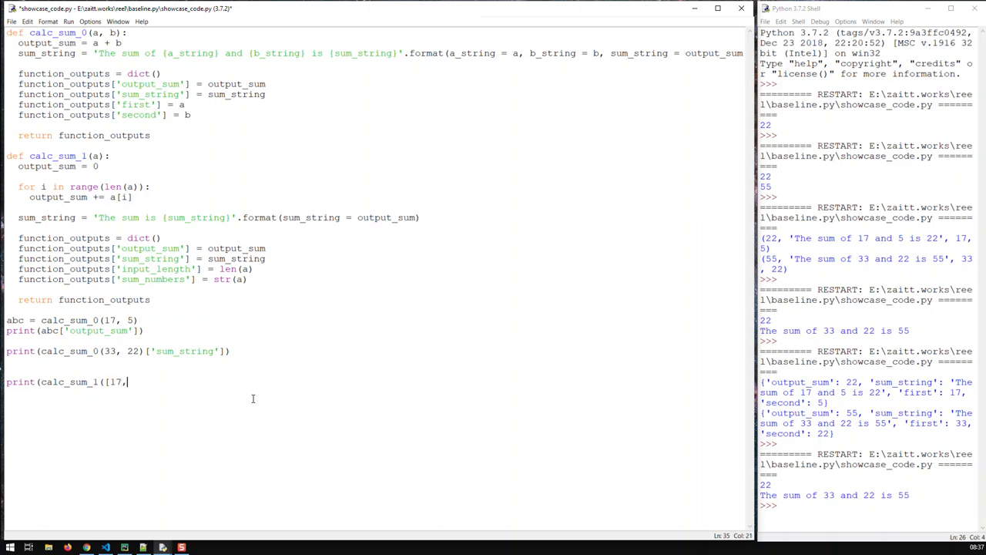
text(5)
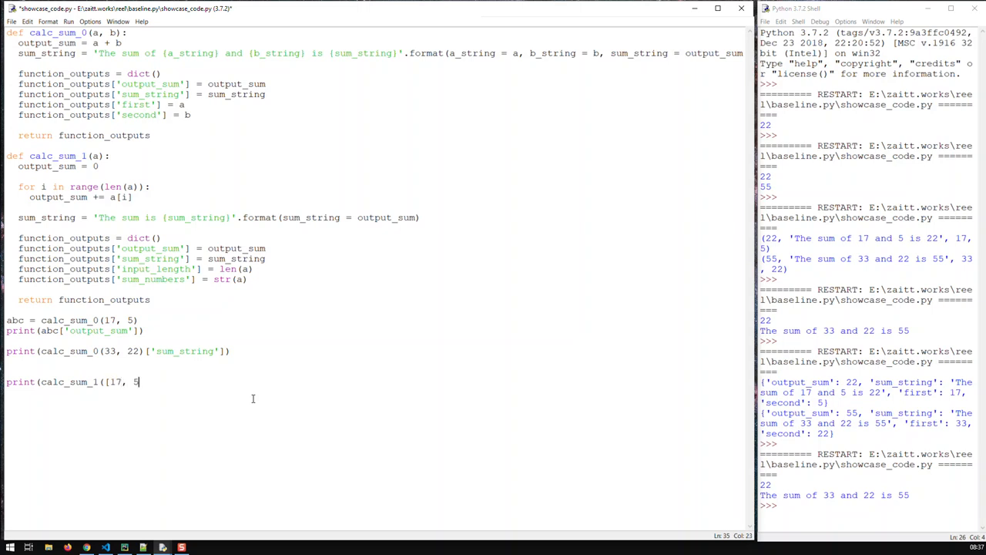
text(])
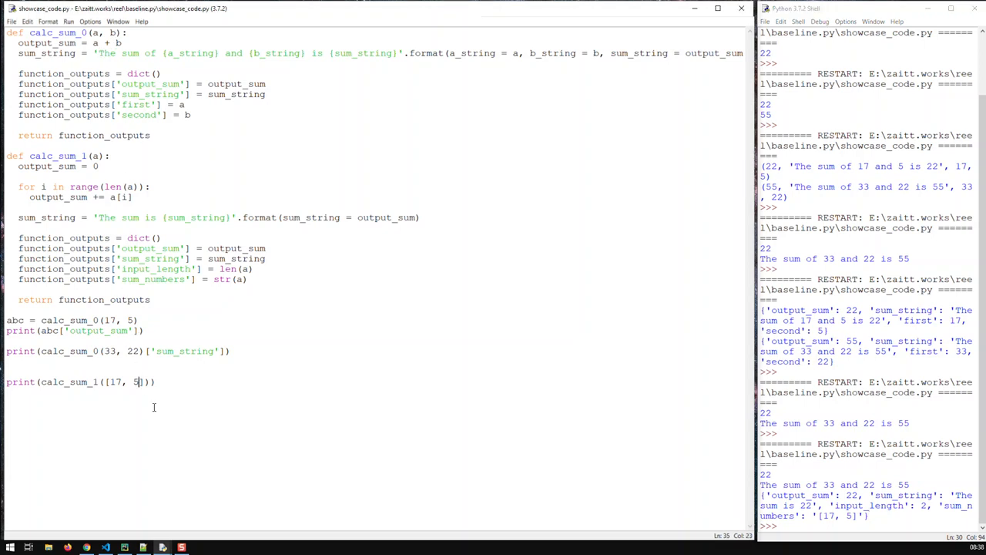
Extend the list to [17, 5, 45, 100, 23, 5] so rerunning gives output_sum 195, length 6.
text(, 45)
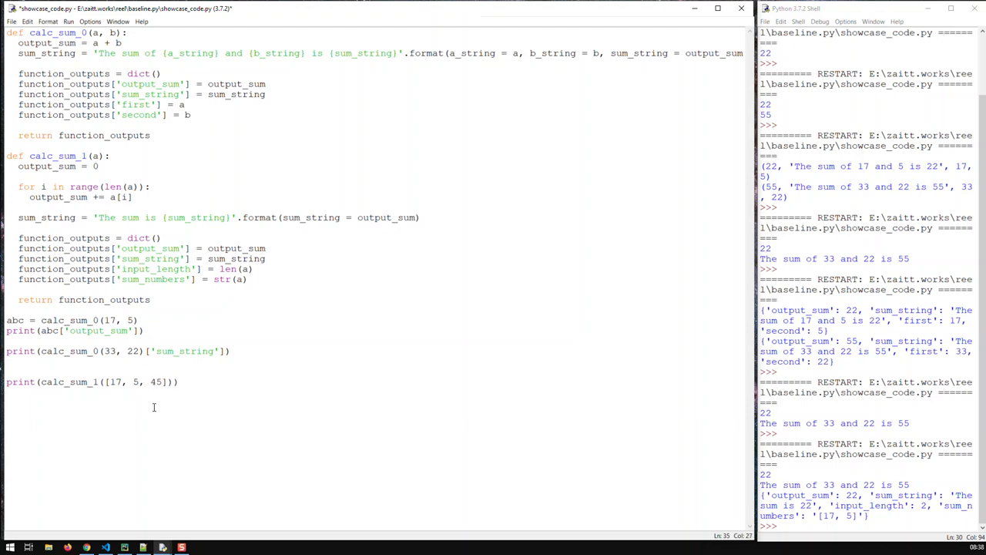
text(, 100)
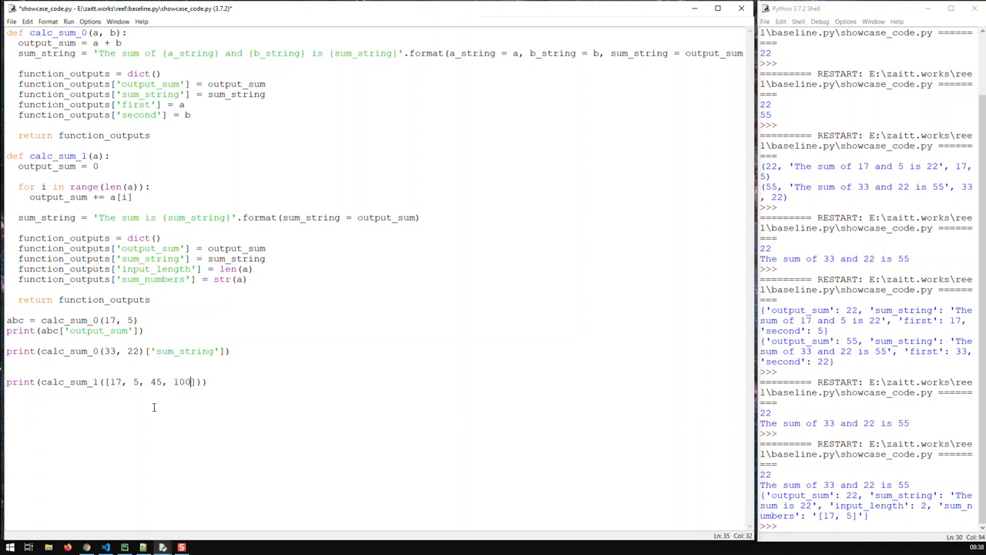
text(, 23, 5)
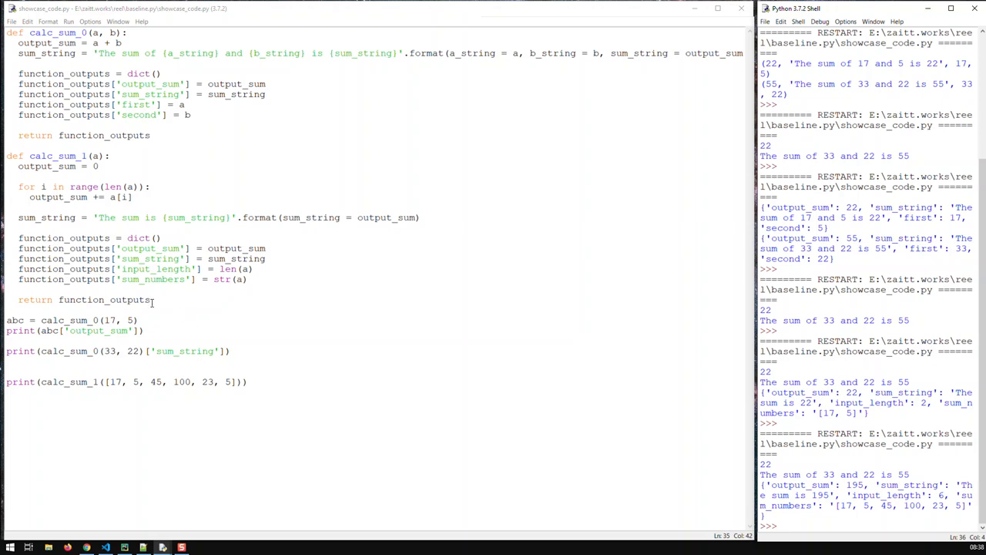
drag(18, 238, 151, 299)
text(, c, )
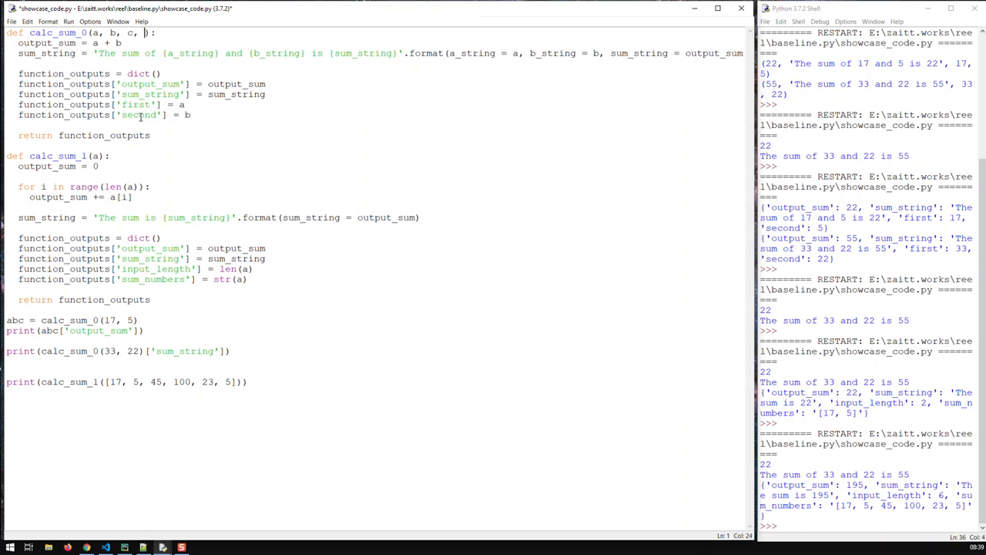
text(d,)
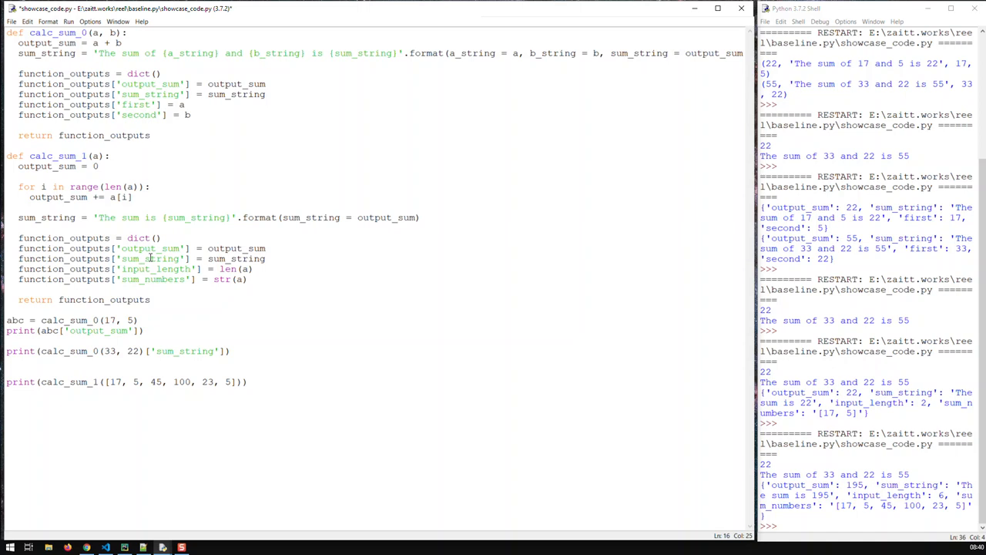
click(151, 186)
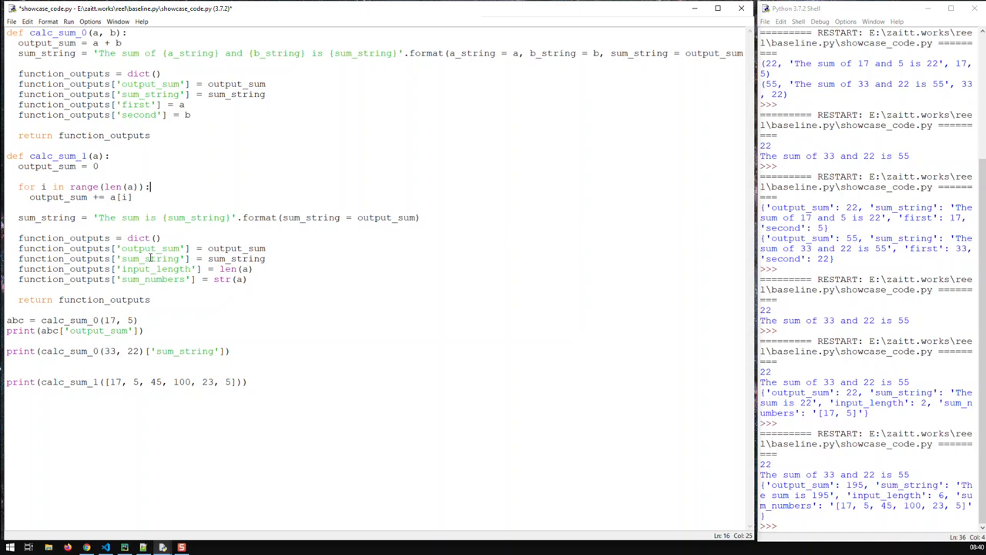